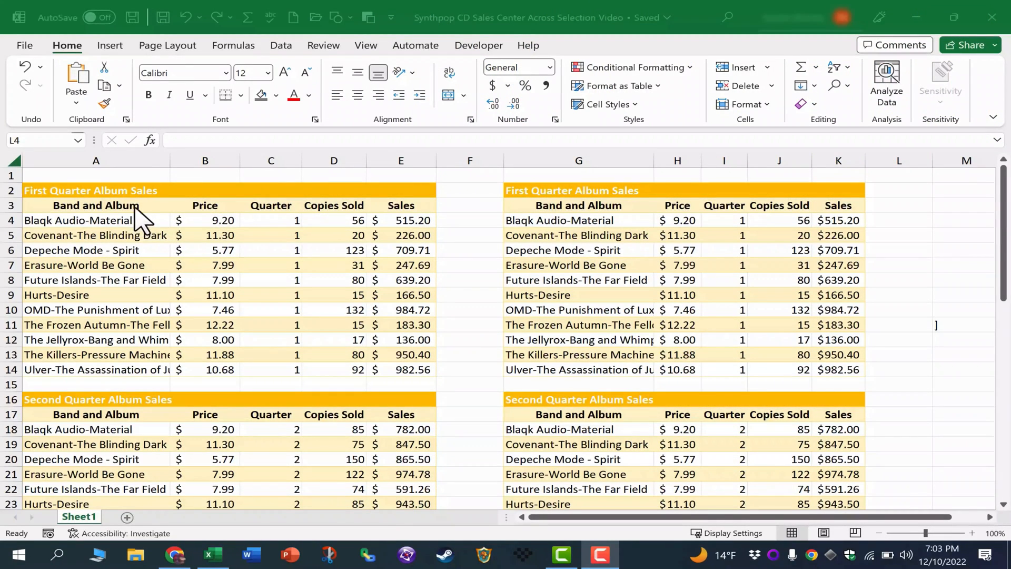
{"action": "mouse_move", "coordinate": [283, 423]}
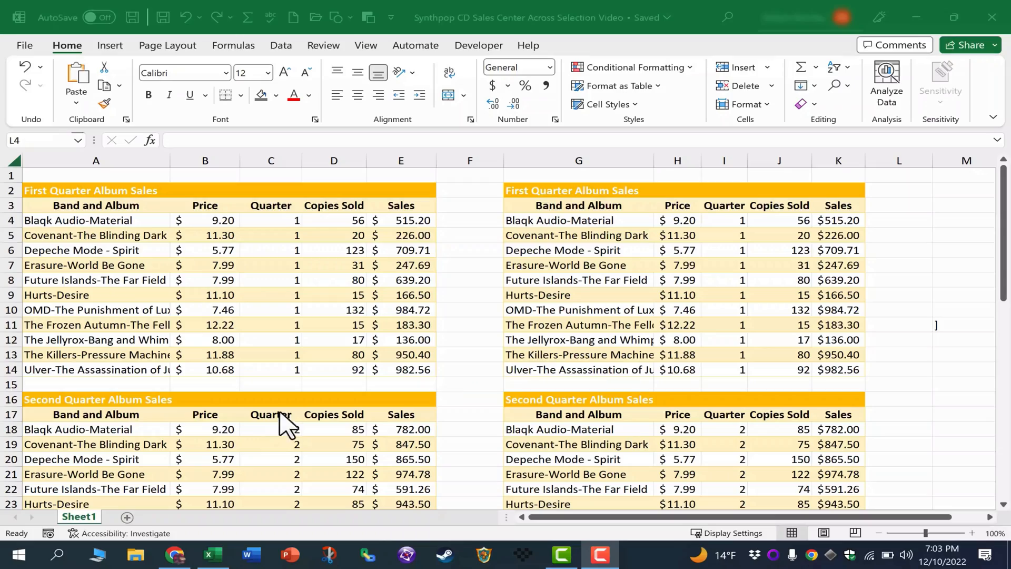
Merge and center the First Quarter Album Sales title across A2:E2.
{"action": "scroll", "scroll_direction": "down", "scroll_amount": 3}
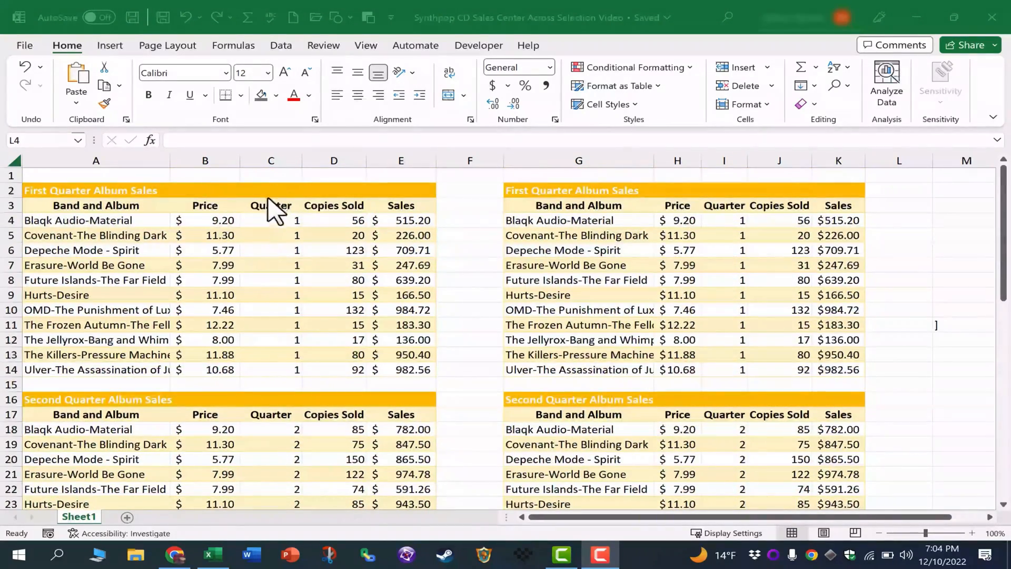
{"action": "mouse_move", "coordinate": [516, 265]}
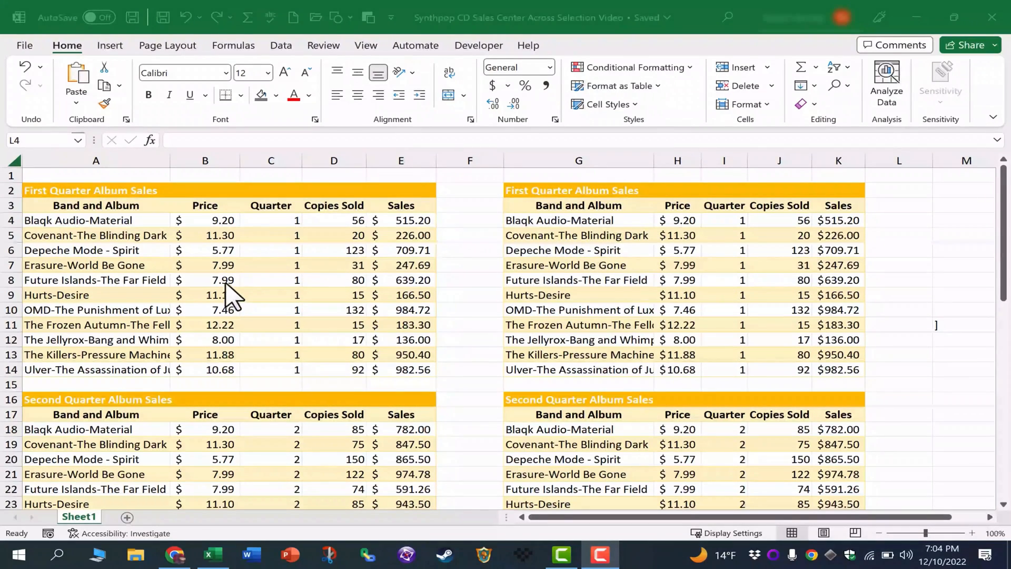
{"action": "mouse_move", "coordinate": [277, 277]}
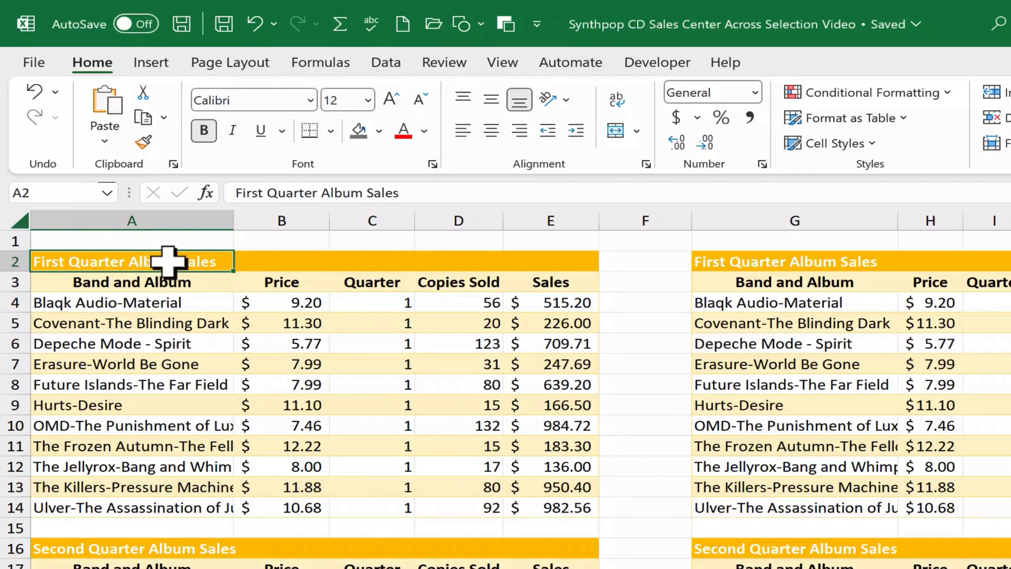
{"action": "left_click", "coordinate": [131, 323]}
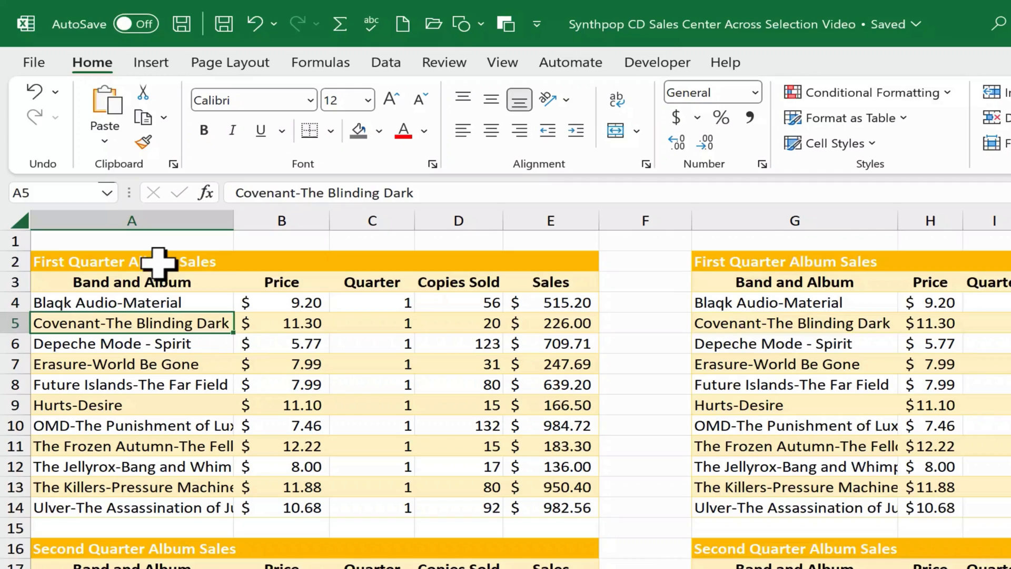
{"action": "left_click", "coordinate": [131, 262]}
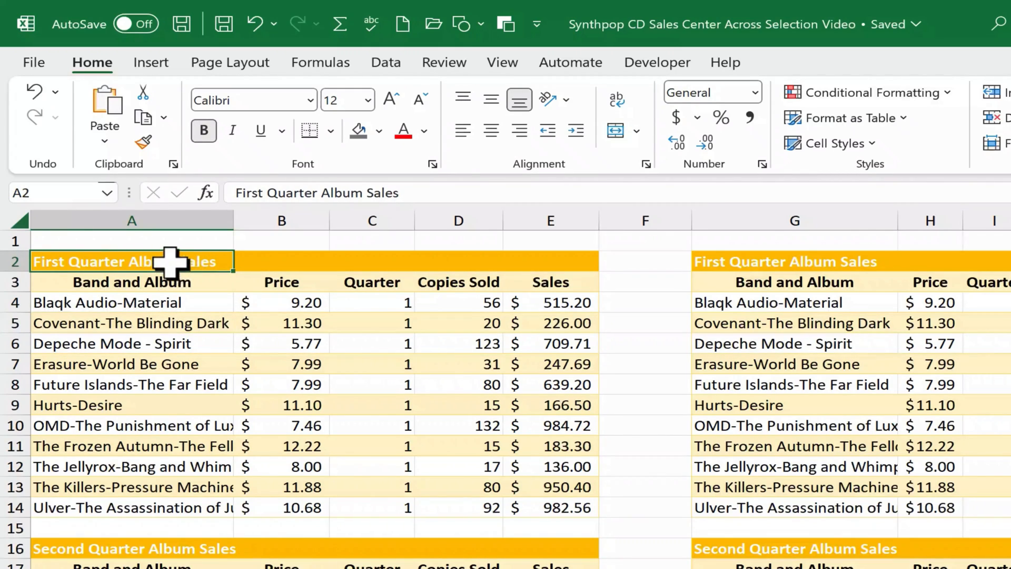
{"action": "left_click_drag", "start_coordinate": [132, 262], "coordinate": [551, 261]}
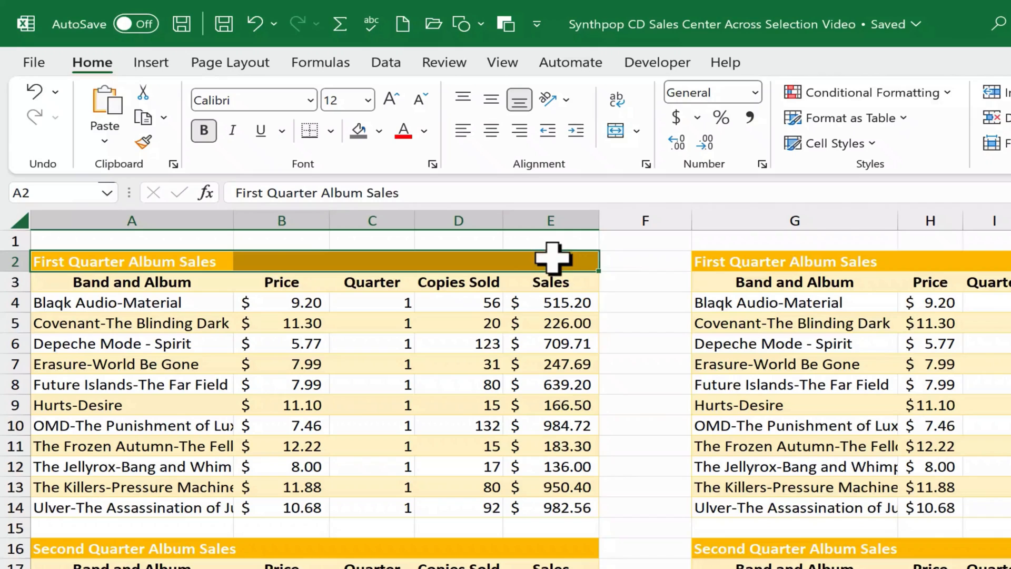
{"action": "mouse_move", "coordinate": [171, 126]}
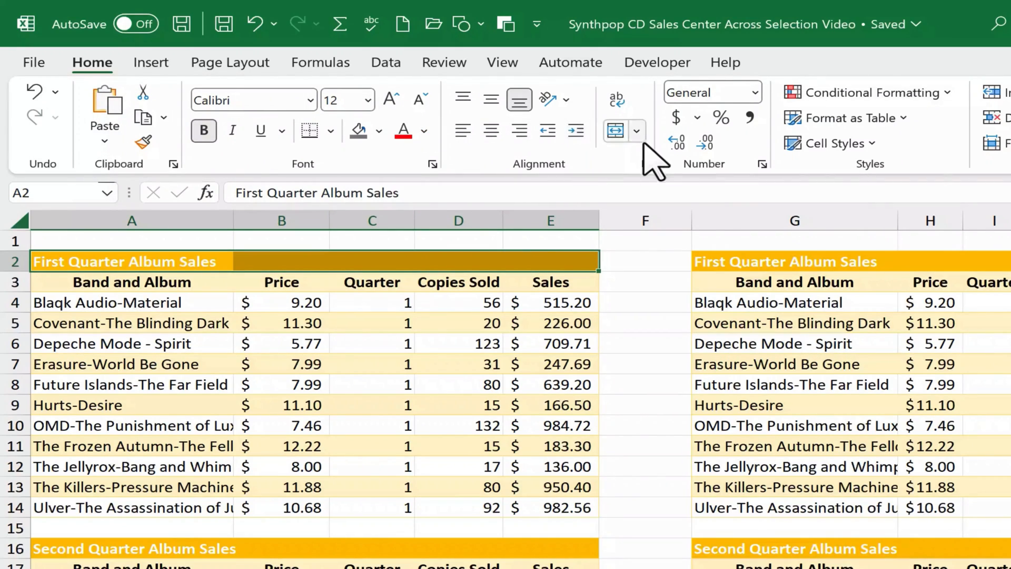
{"action": "mouse_move", "coordinate": [614, 131]}
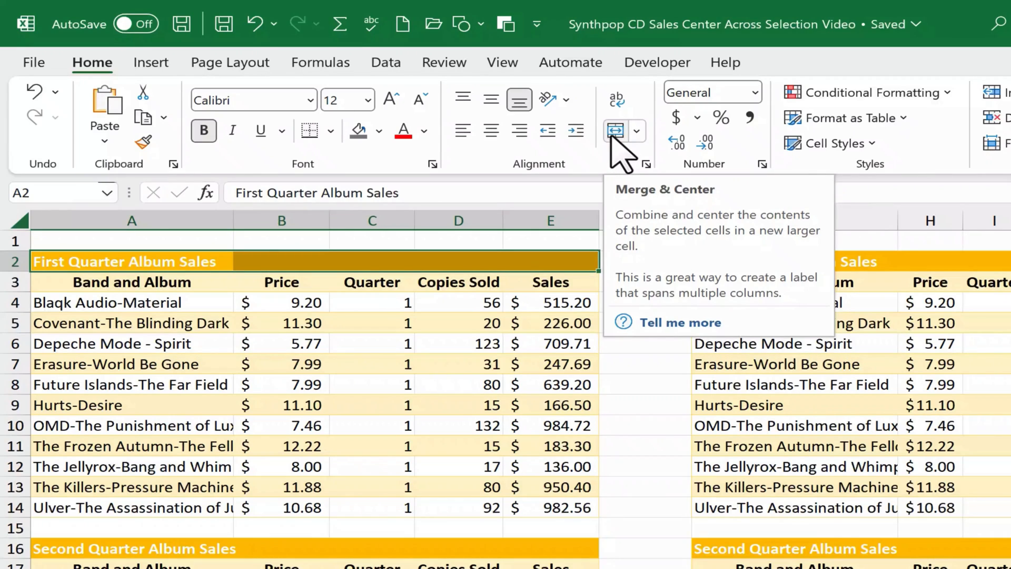
{"action": "left_click", "coordinate": [614, 131]}
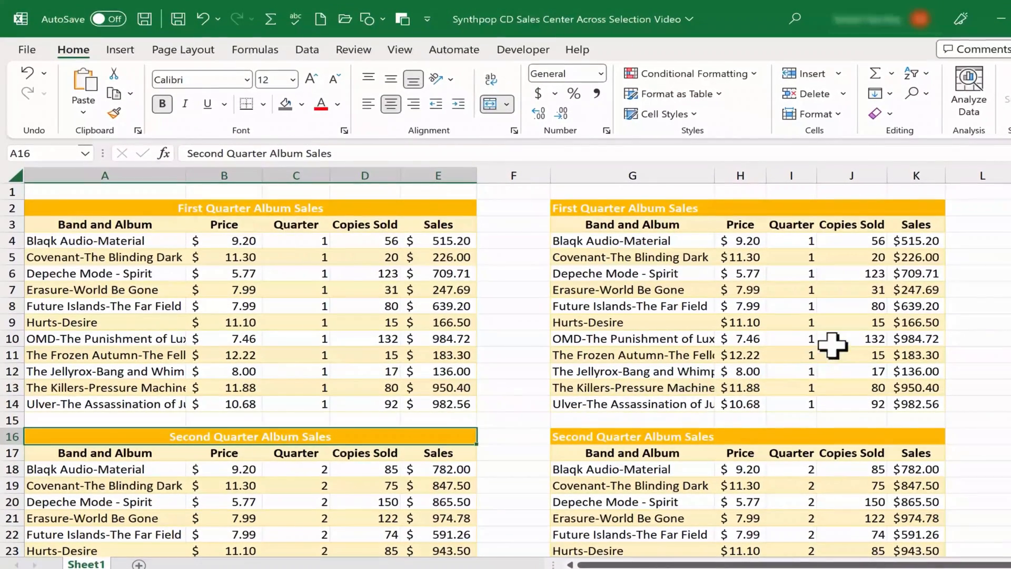
{"action": "mouse_move", "coordinate": [509, 229]}
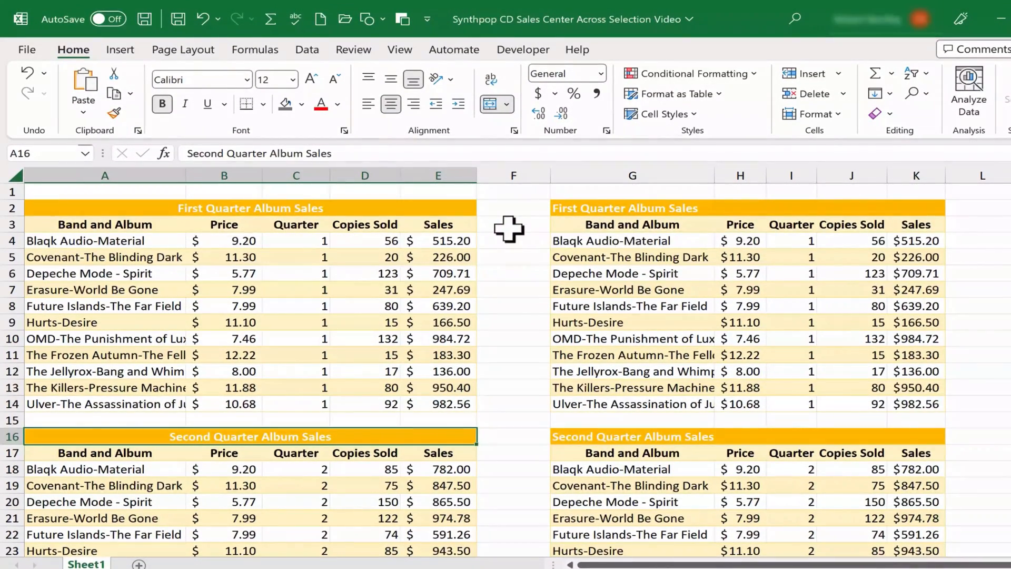
Enter =max( in F3 over the first table's figures to return 997.92.
{"action": "left_click", "coordinate": [513, 224]}
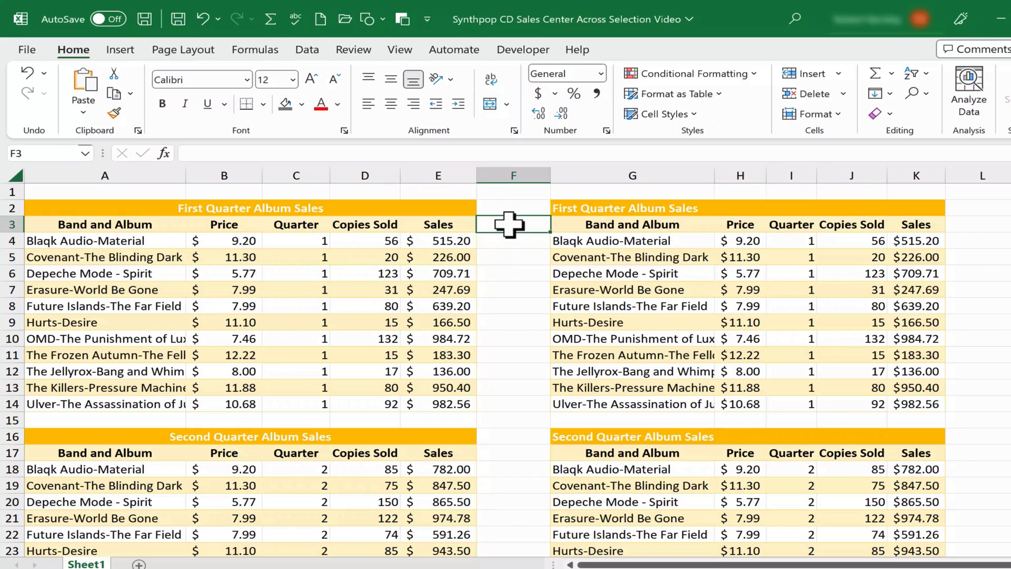
{"action": "type", "text": "="}
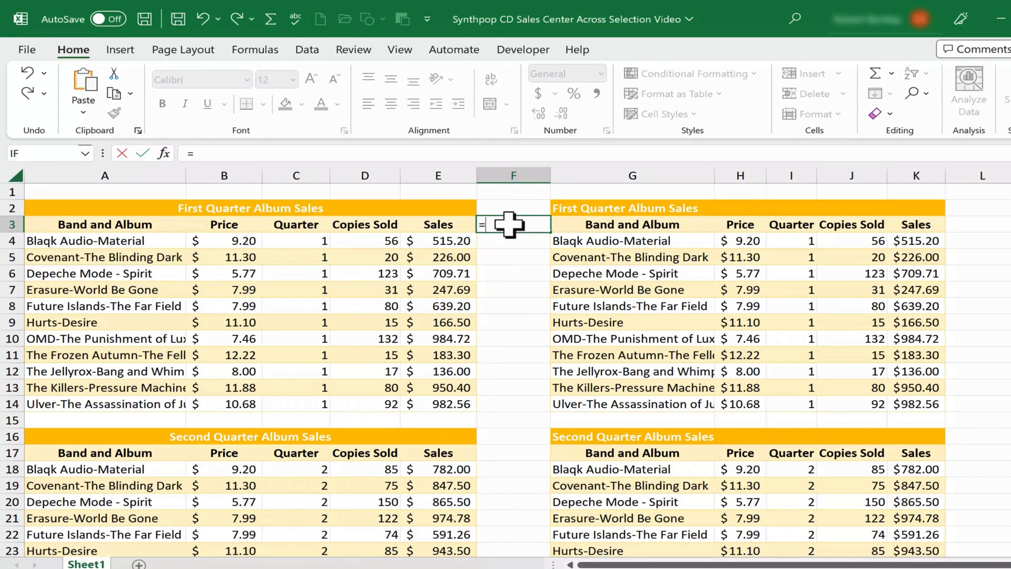
{"action": "type", "text": "max("}
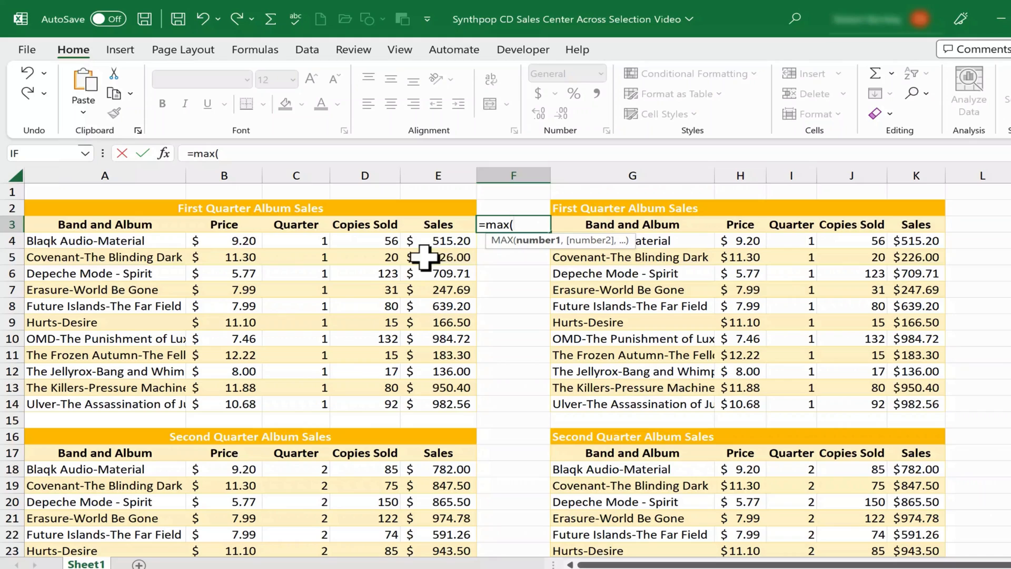
{"action": "mouse_move", "coordinate": [384, 306]}
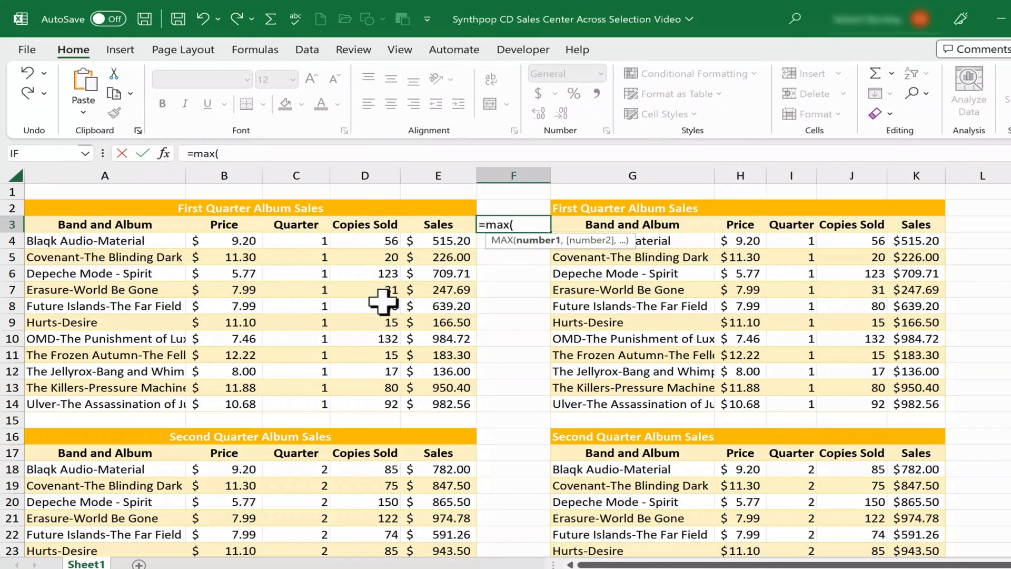
{"action": "left_click", "coordinate": [364, 240]}
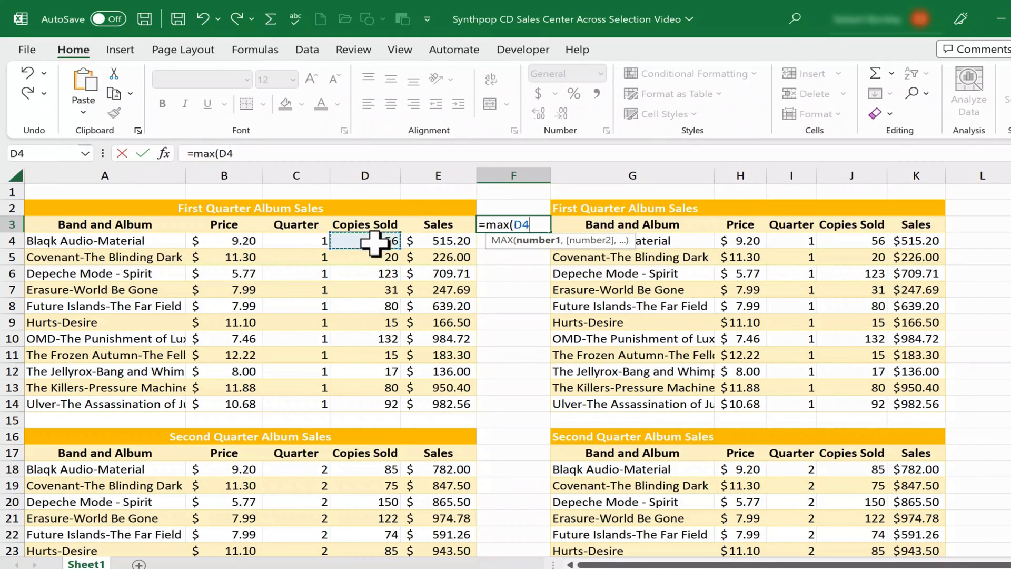
{"action": "left_click_drag", "start_coordinate": [364, 240], "coordinate": [365, 419]}
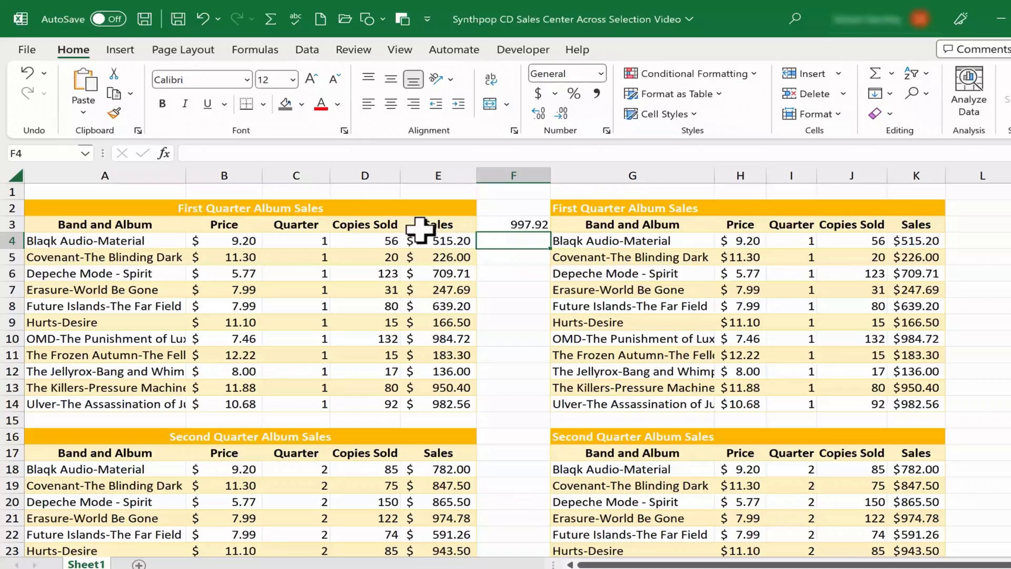
{"action": "left_click", "coordinate": [364, 240]}
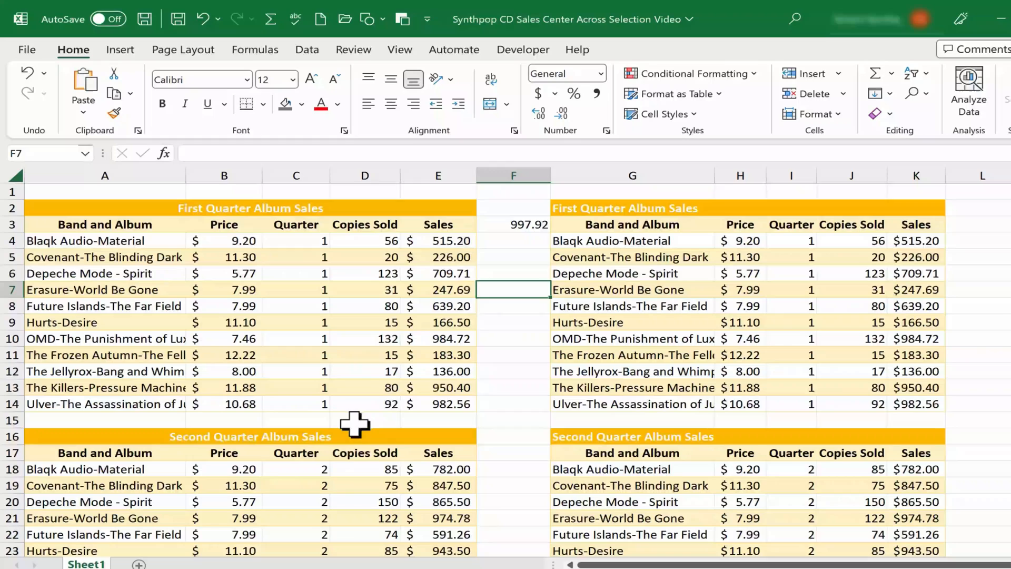
{"action": "left_click", "coordinate": [250, 436]}
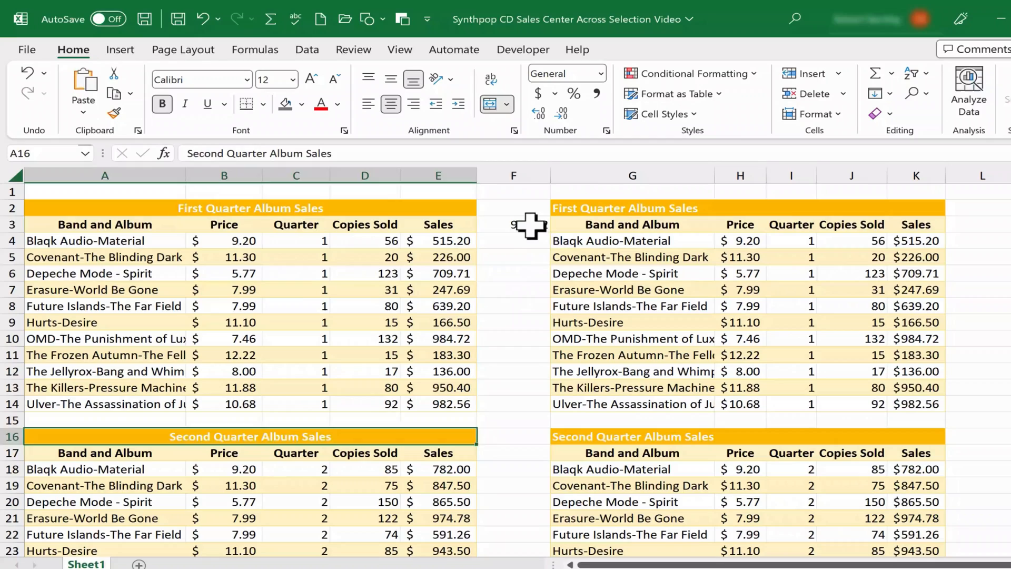
{"action": "type", "text": "=MAX(A4:E56)"}
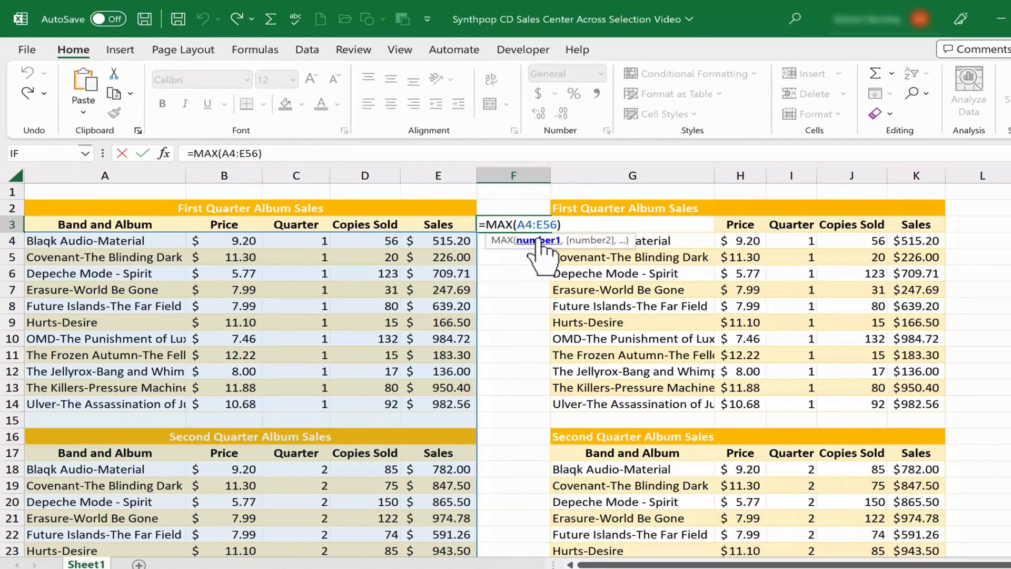
{"action": "key", "text": "Enter"}
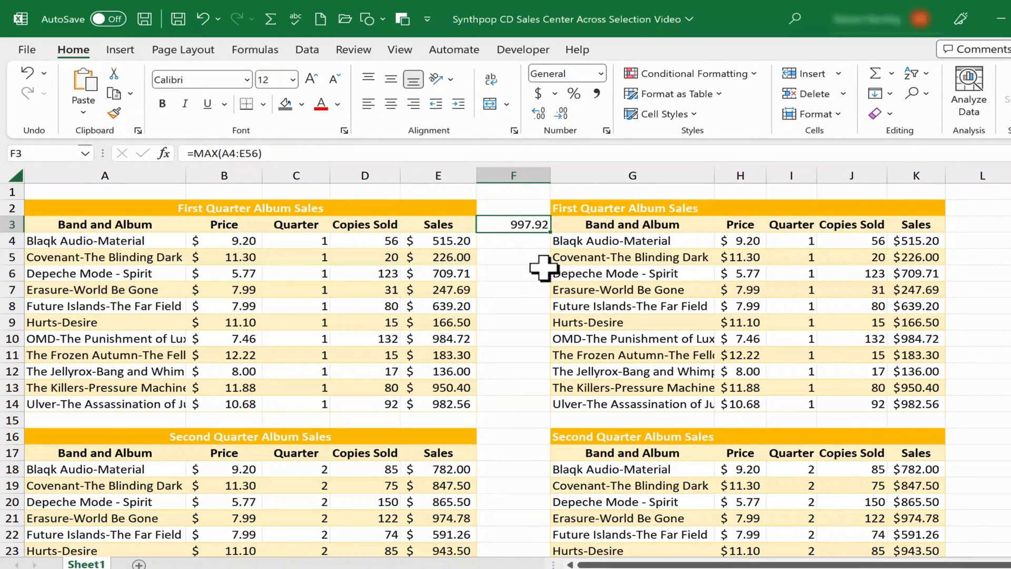
{"action": "mouse_move", "coordinate": [365, 240]}
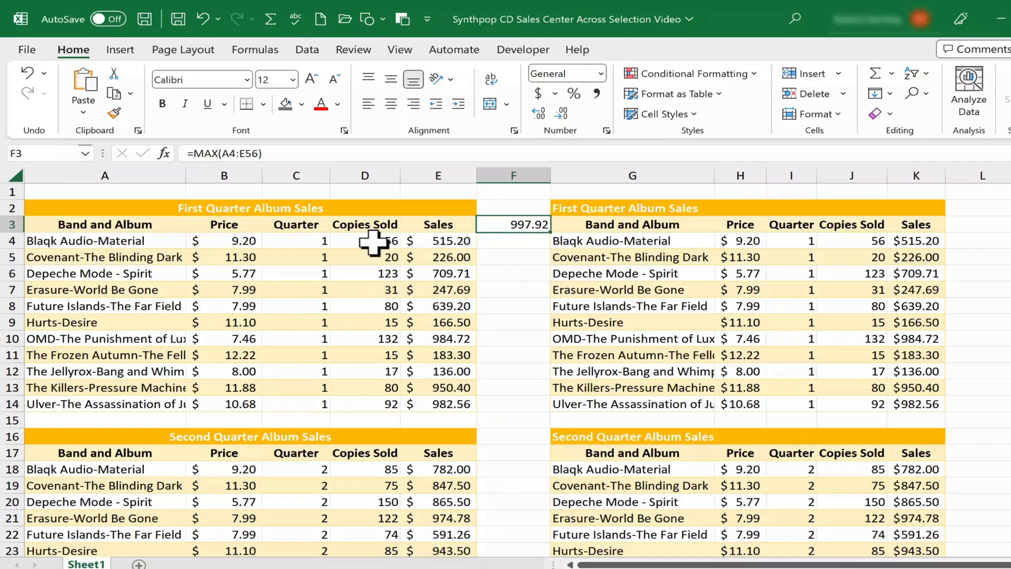
{"action": "left_click_drag", "start_coordinate": [365, 240], "coordinate": [364, 386]}
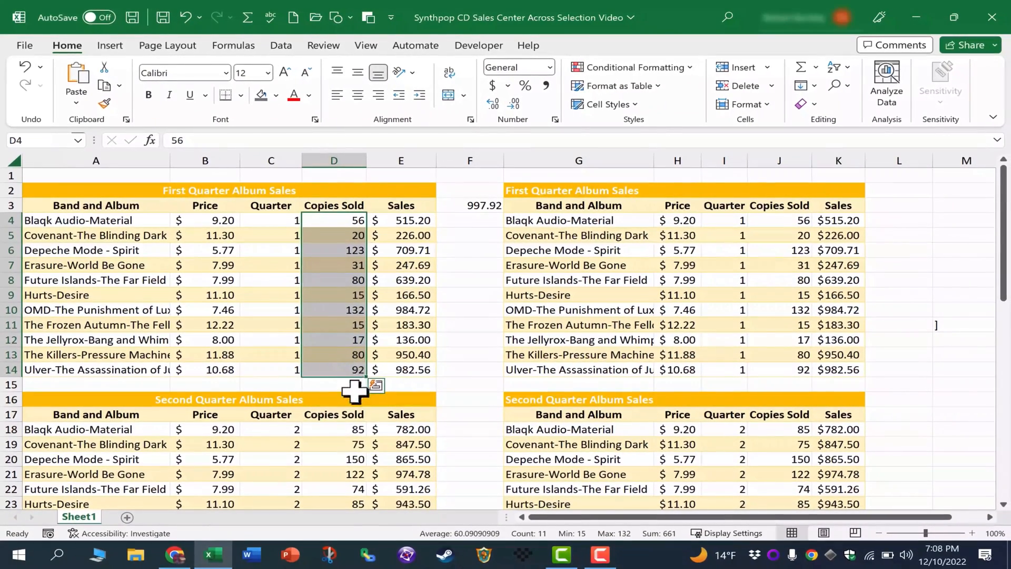
{"action": "mouse_move", "coordinate": [664, 555]}
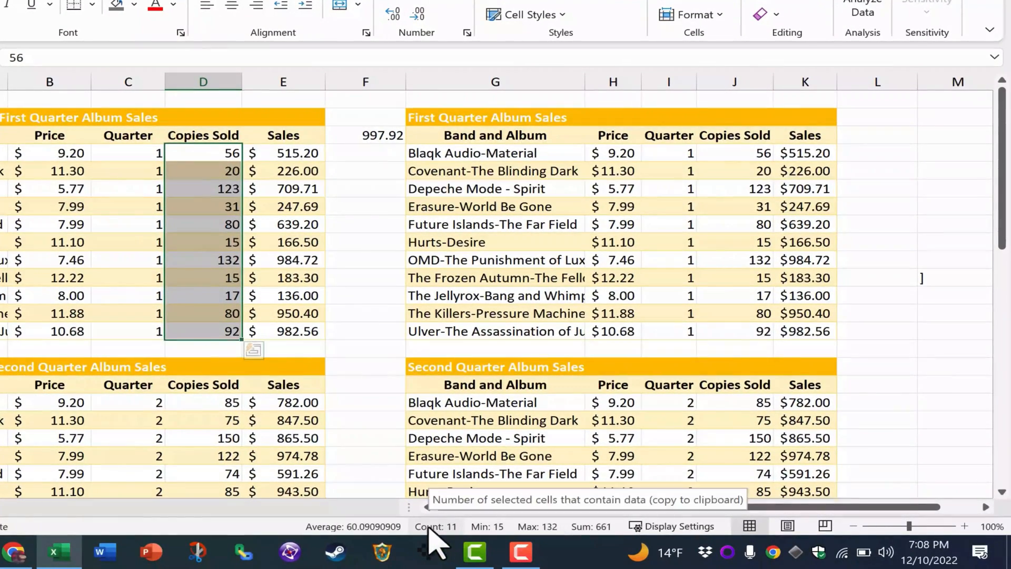
{"action": "mouse_move", "coordinate": [486, 527]}
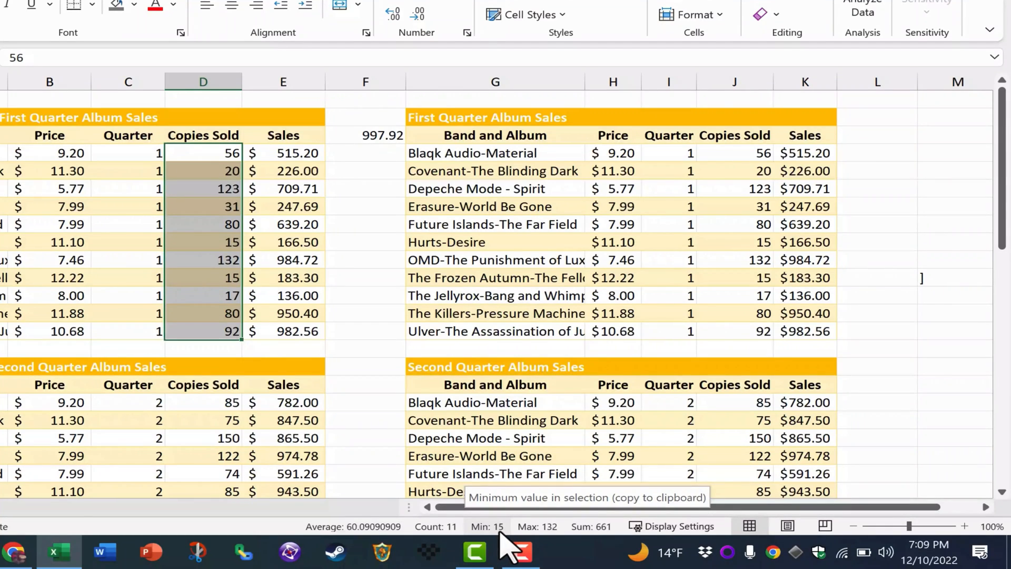
{"action": "mouse_move", "coordinate": [538, 527]}
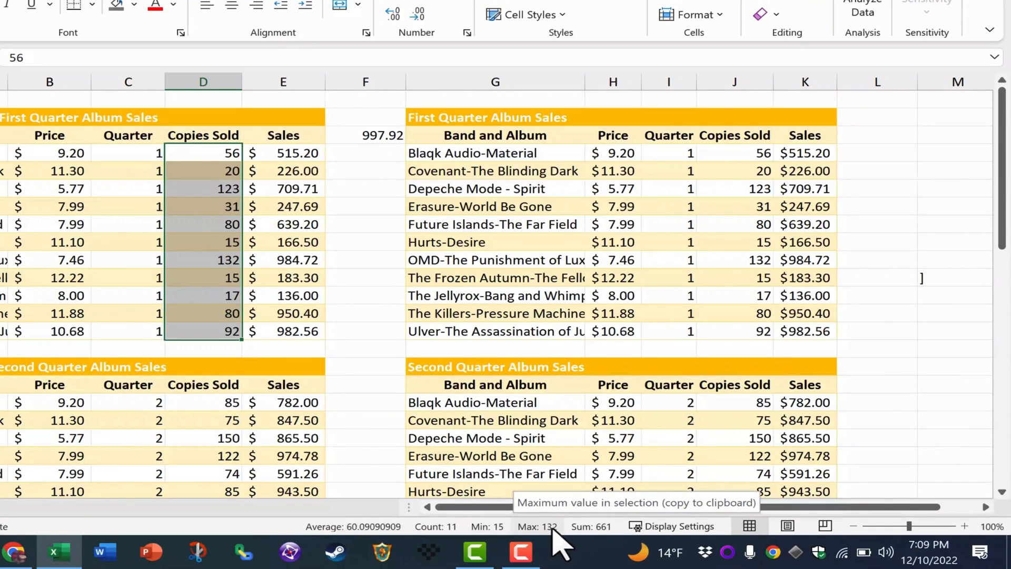
{"action": "mouse_move", "coordinate": [586, 529]}
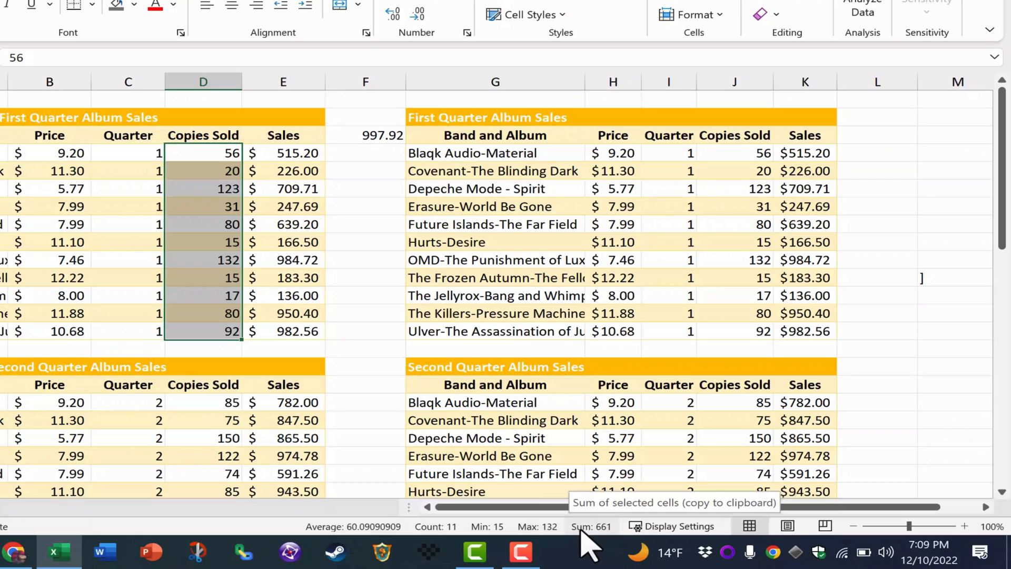
{"action": "mouse_move", "coordinate": [619, 548]}
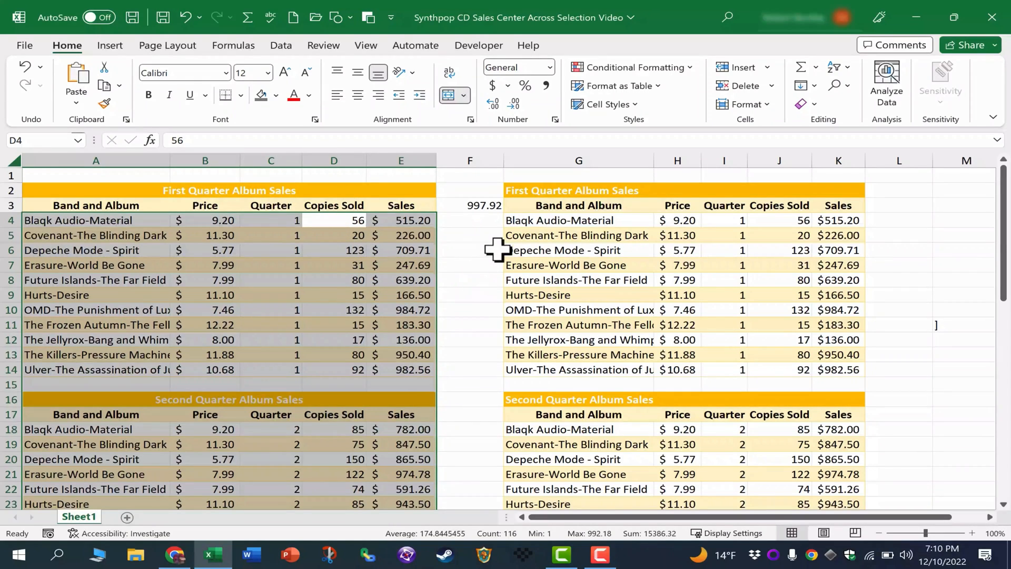
{"action": "left_click", "coordinate": [579, 295]}
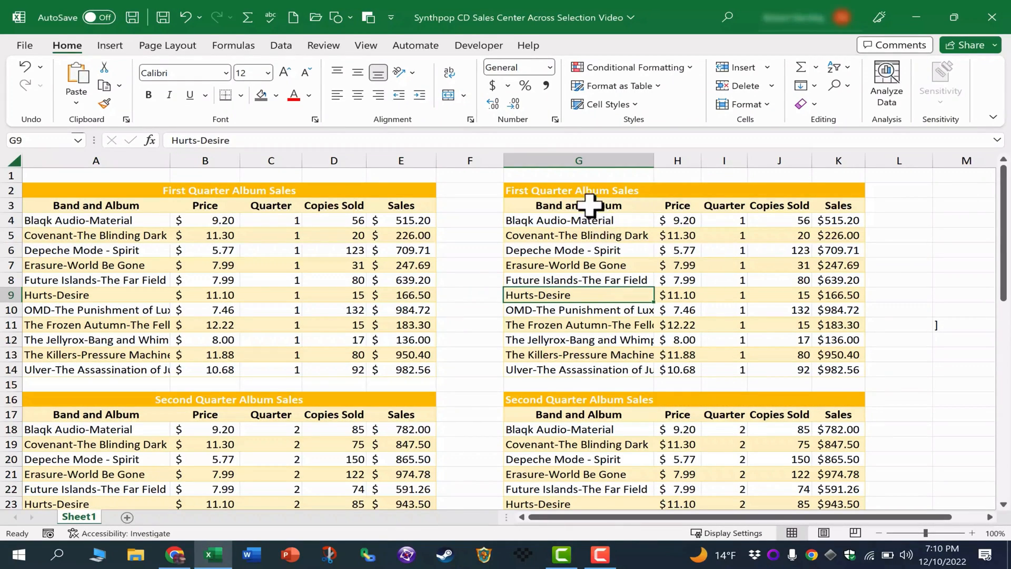
{"action": "mouse_move", "coordinate": [578, 191]}
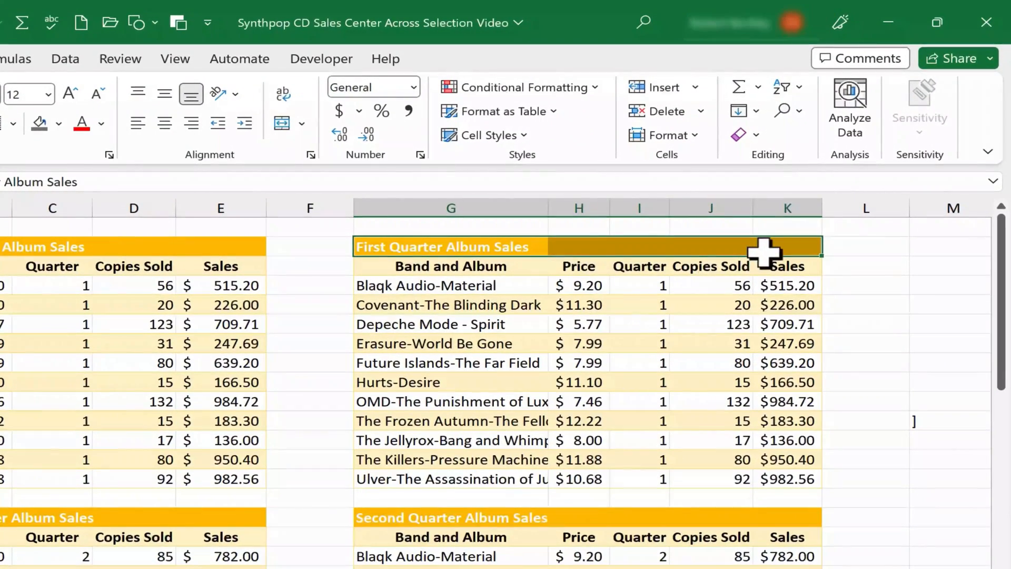
{"action": "mouse_move", "coordinate": [380, 116]}
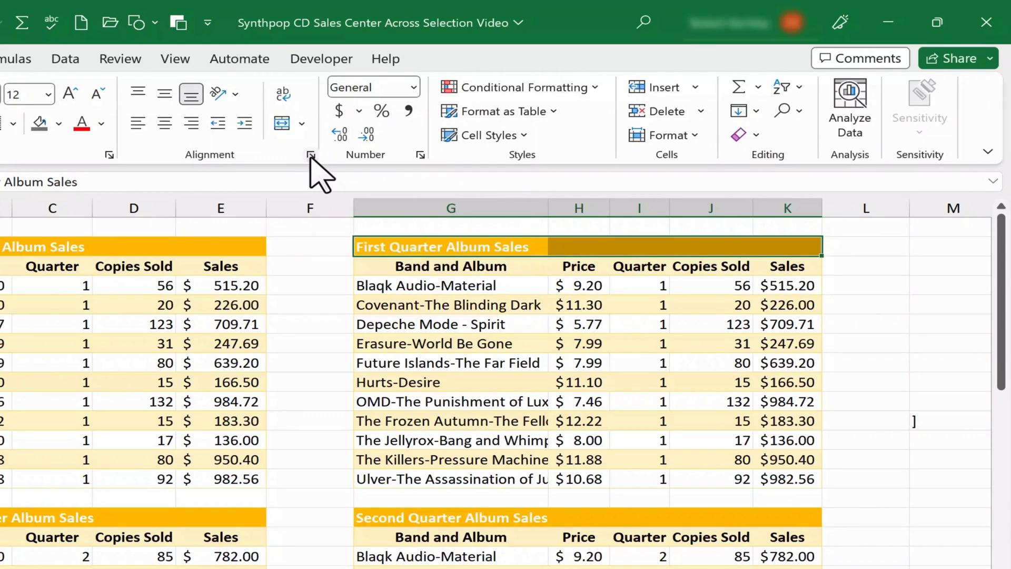
Apply Center Across Selection horizontal alignment to the G2:K2 title row.
{"action": "left_click", "coordinate": [310, 154]}
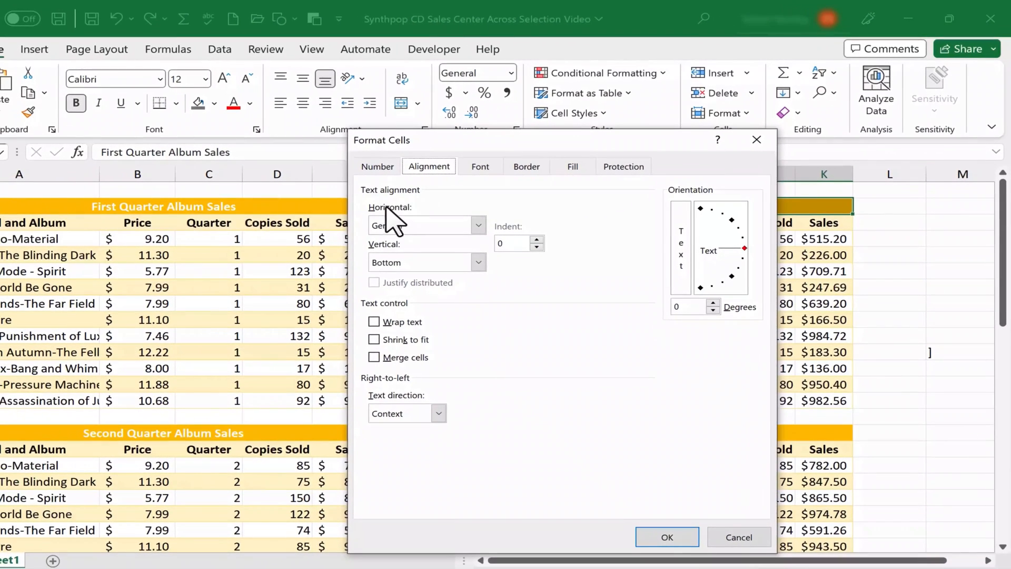
{"action": "left_click", "coordinate": [478, 225]}
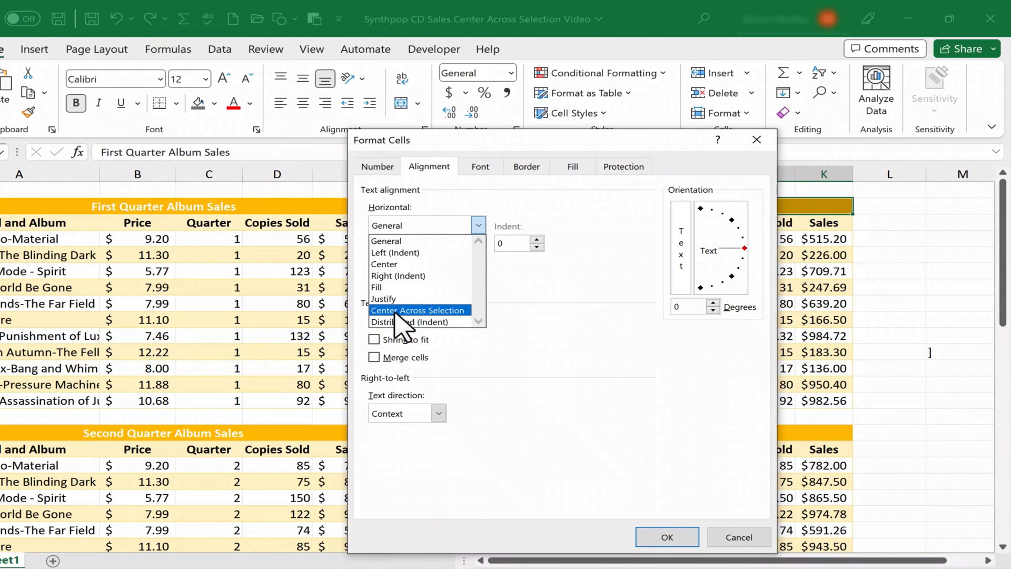
{"action": "left_click", "coordinate": [418, 310]}
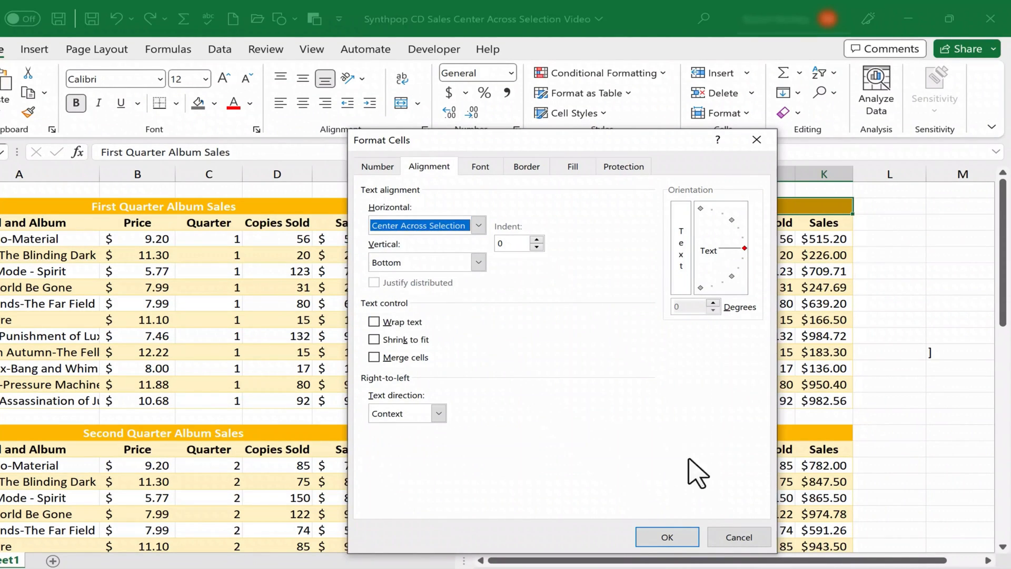
{"action": "left_click", "coordinate": [667, 536]}
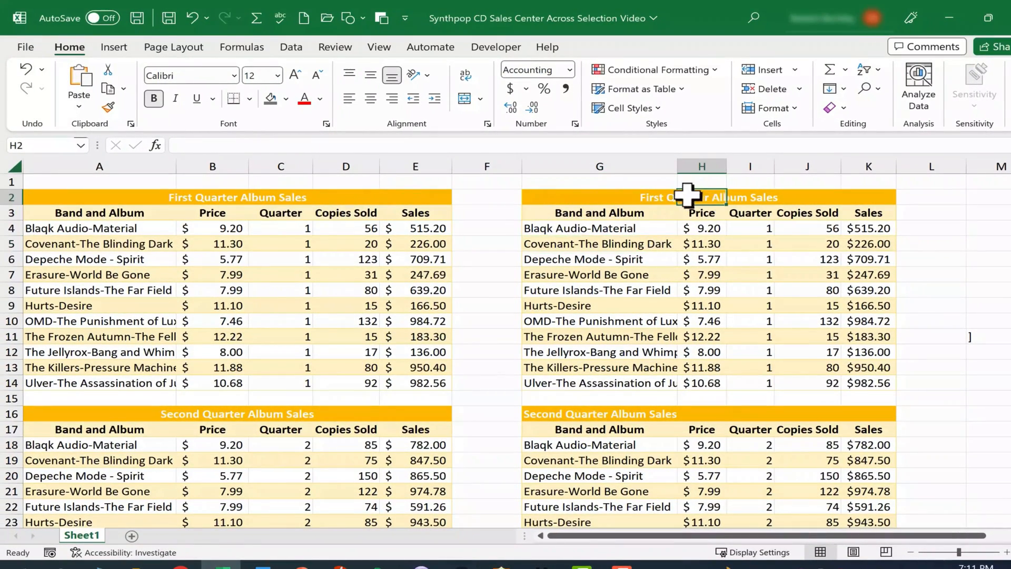
Verify the title text lives in G2 while J2 and K2 stay empty.
{"action": "left_click", "coordinate": [599, 197]}
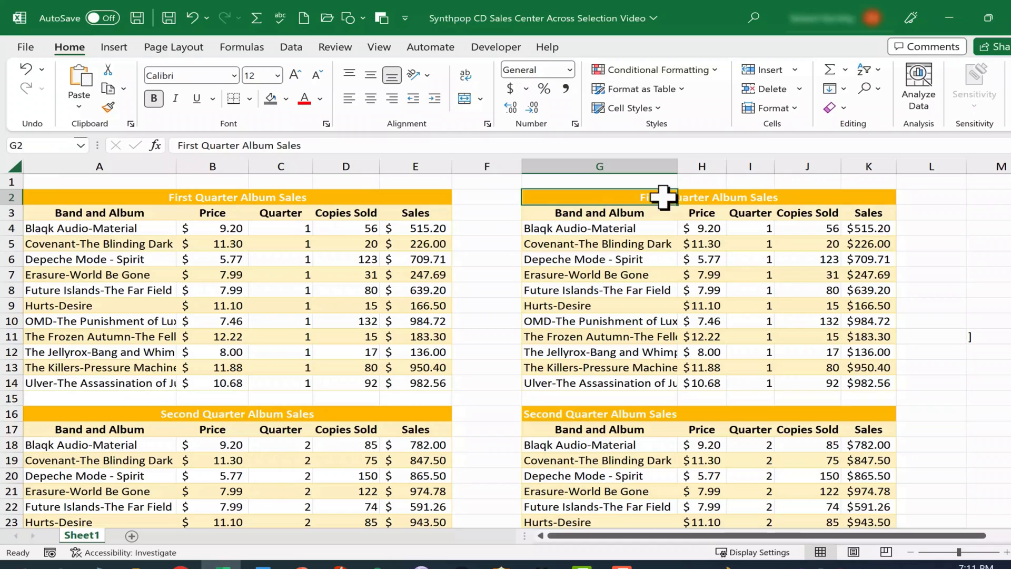
{"action": "left_click", "coordinate": [807, 197]}
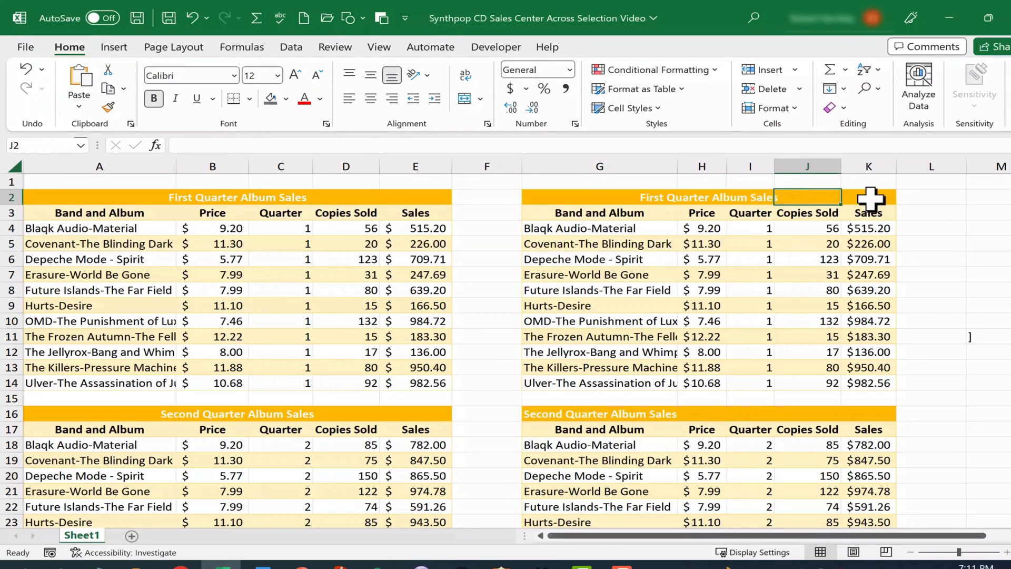
{"action": "left_click", "coordinate": [869, 197]}
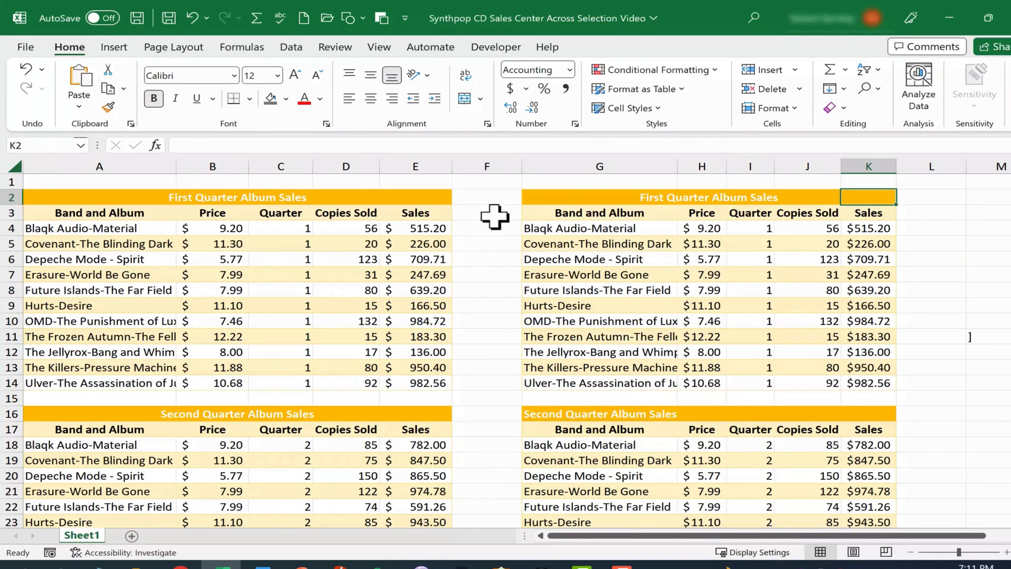
{"action": "mouse_move", "coordinate": [763, 263]}
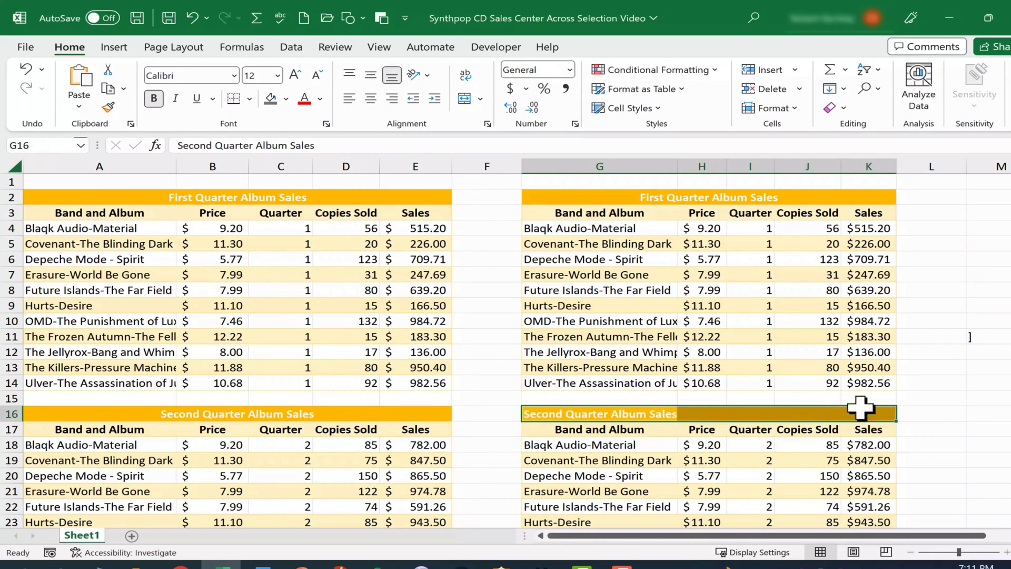
{"action": "mouse_move", "coordinate": [603, 416]}
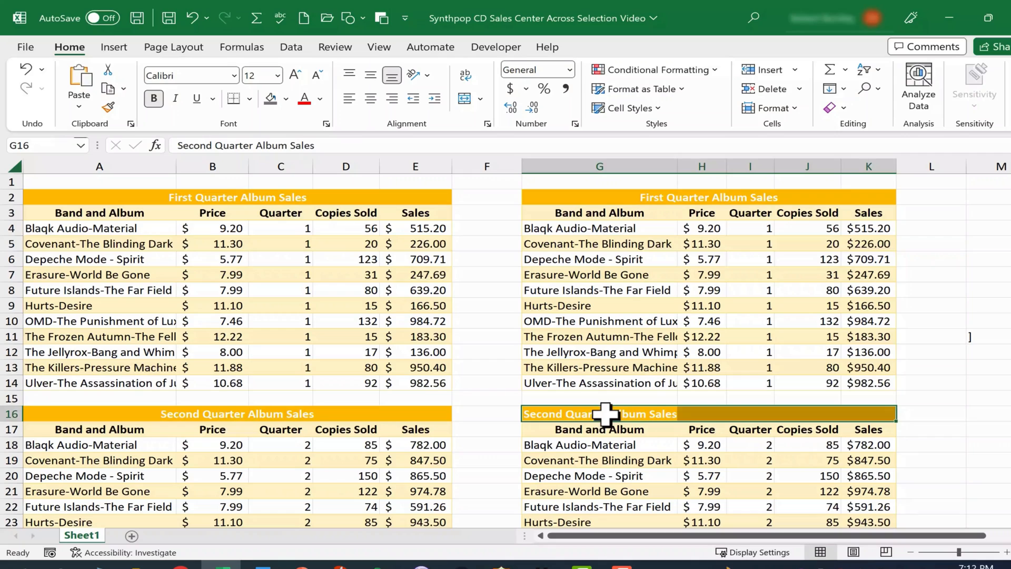
{"action": "mouse_move", "coordinate": [499, 133]}
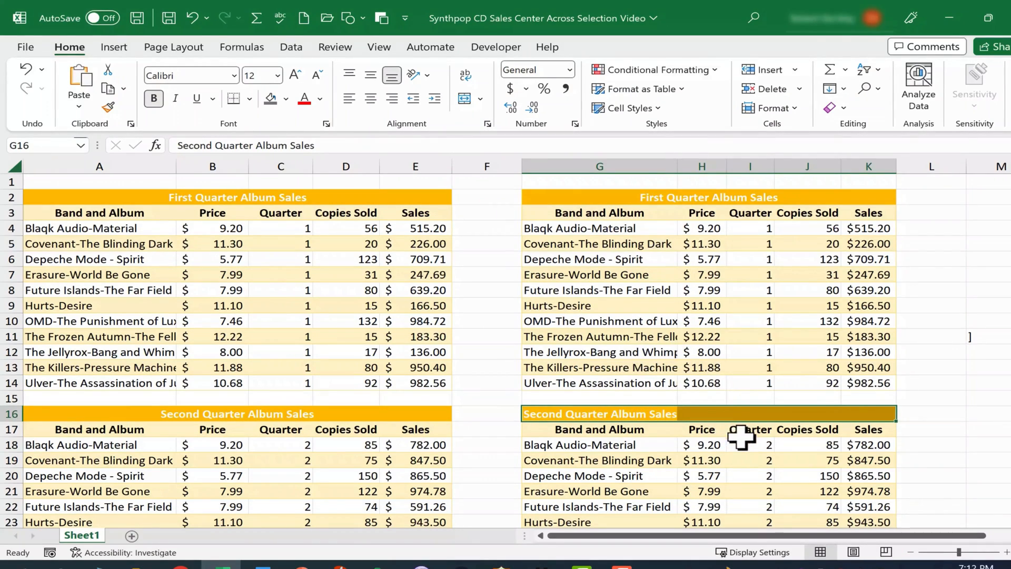
Center the G16:K16 Second Quarter title across selection via Format Cells (Ctrl+1).
{"action": "key", "text": "ctrl+1"}
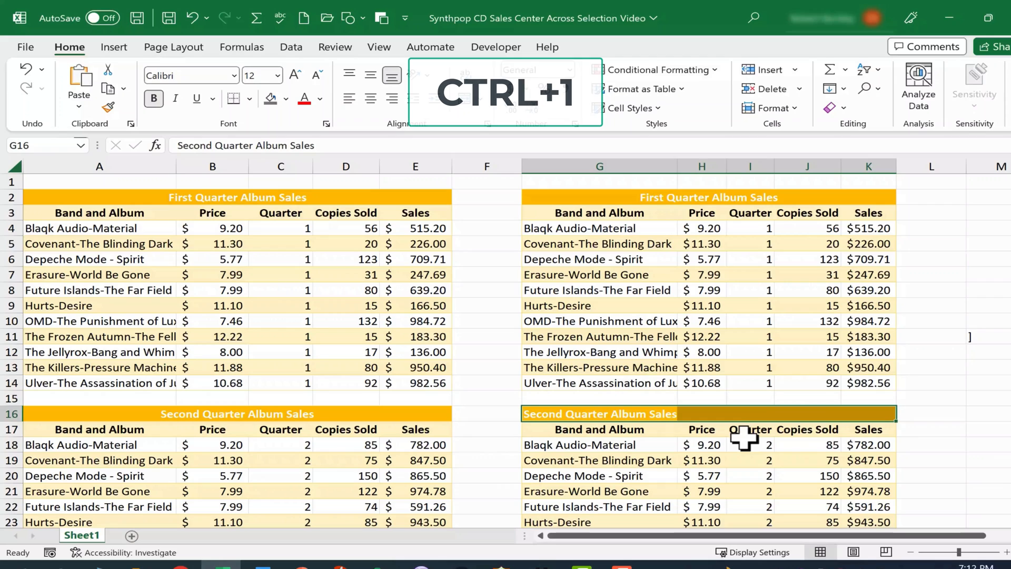
{"action": "key", "text": "ctrl+1"}
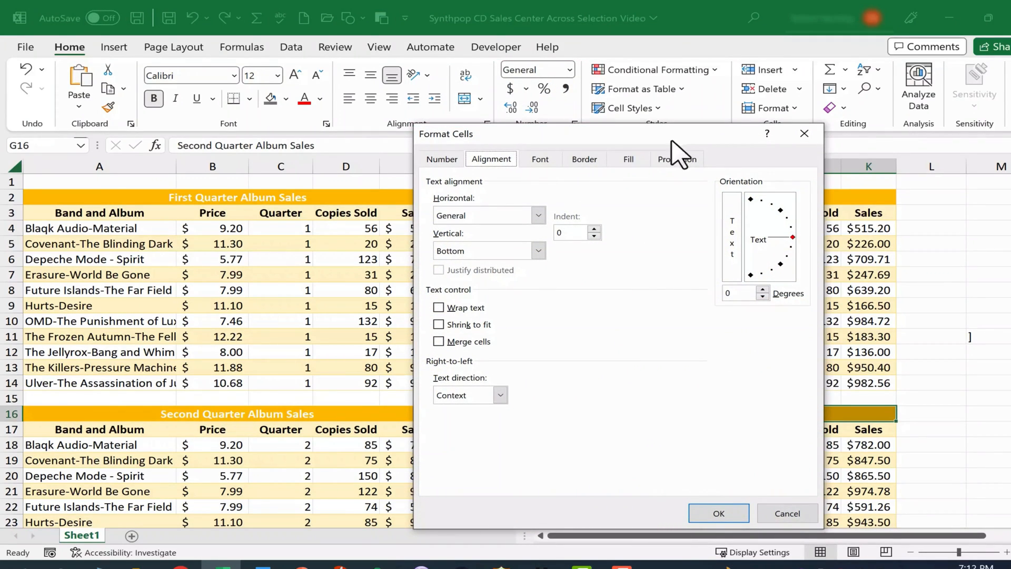
{"action": "mouse_move", "coordinate": [553, 228]}
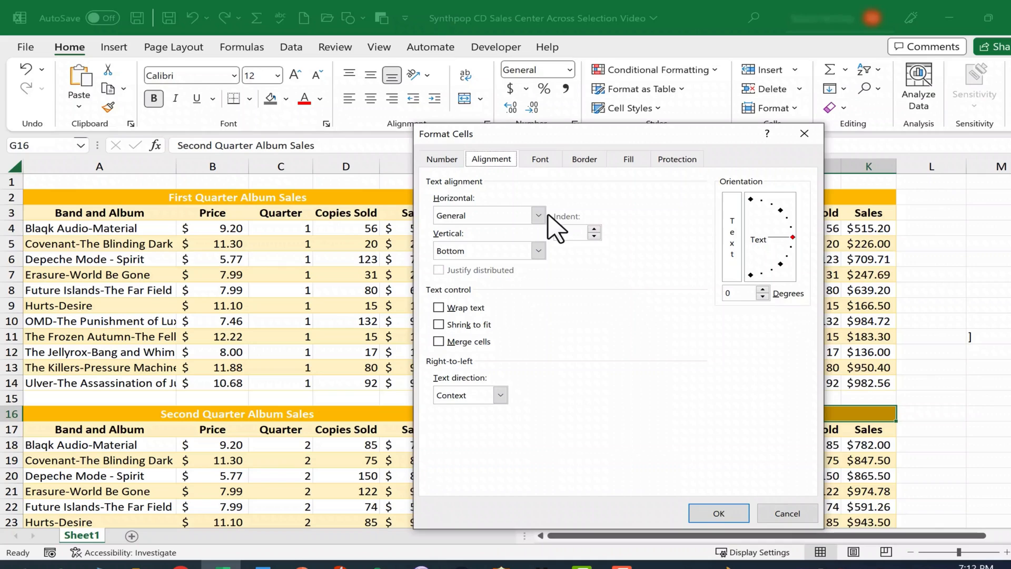
{"action": "left_click", "coordinate": [539, 215]}
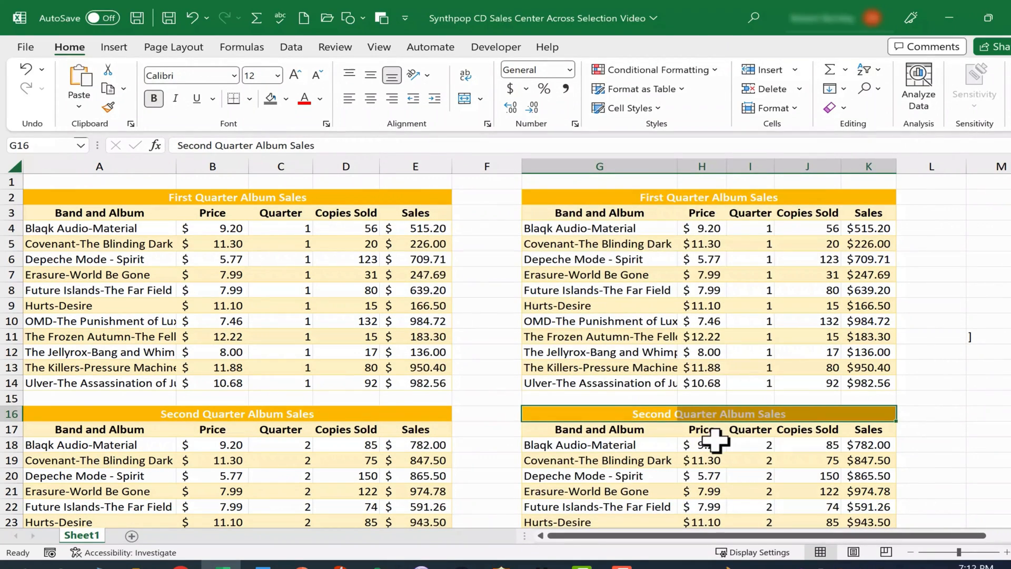
{"action": "scroll", "scroll_direction": "down", "scroll_amount": 3}
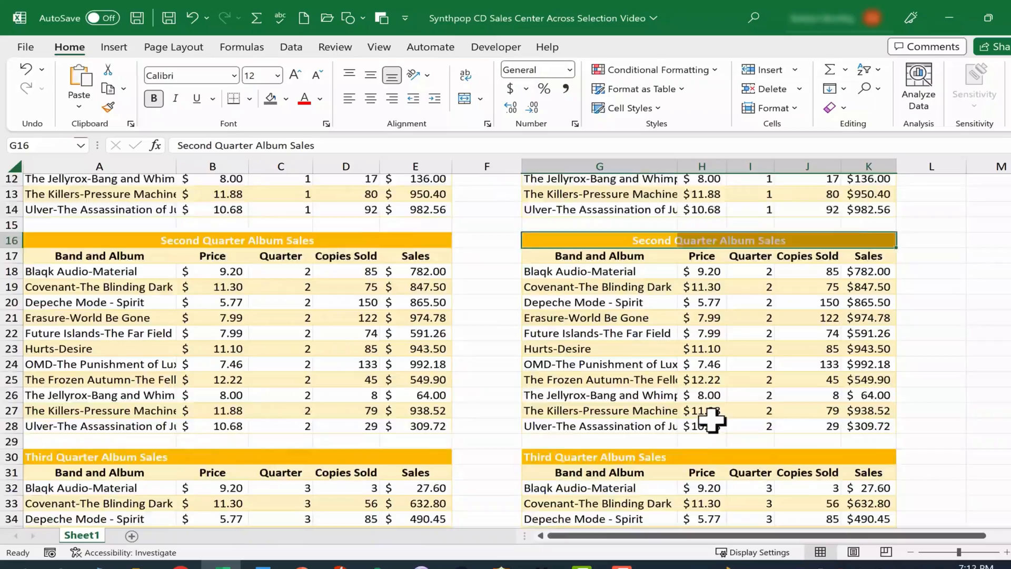
{"action": "scroll", "scroll_direction": "down", "scroll_amount": 3}
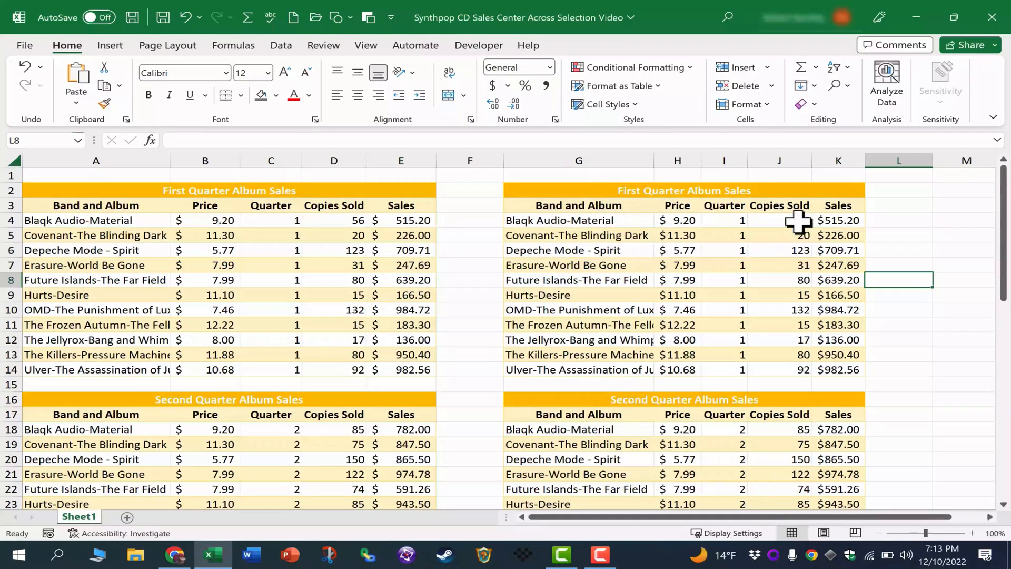
Select the Copies Sold values in column J to read Max 150 in the status bar.
{"action": "left_click_drag", "start_coordinate": [778, 220], "coordinate": [778, 295]}
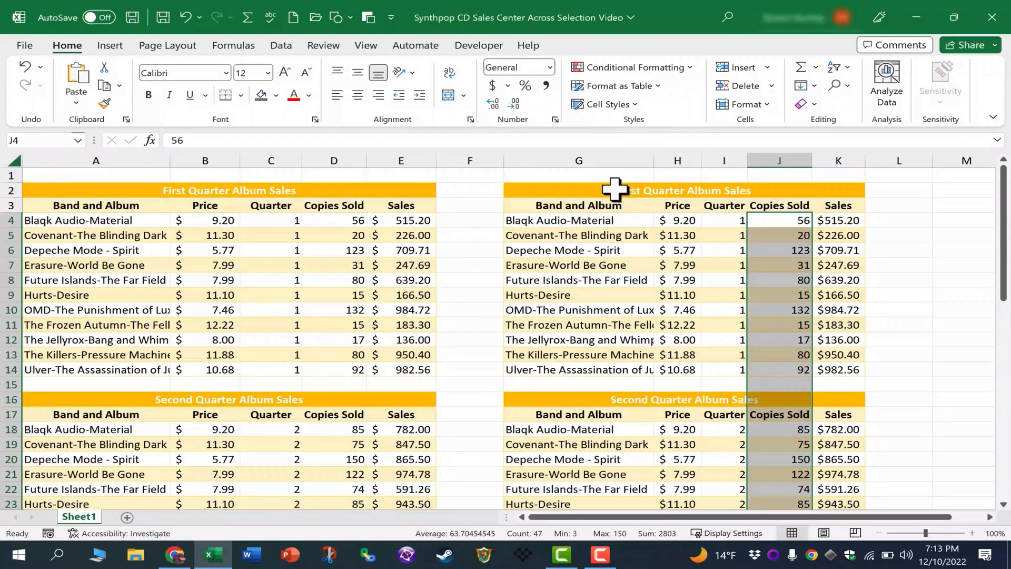
{"action": "mouse_move", "coordinate": [817, 207]}
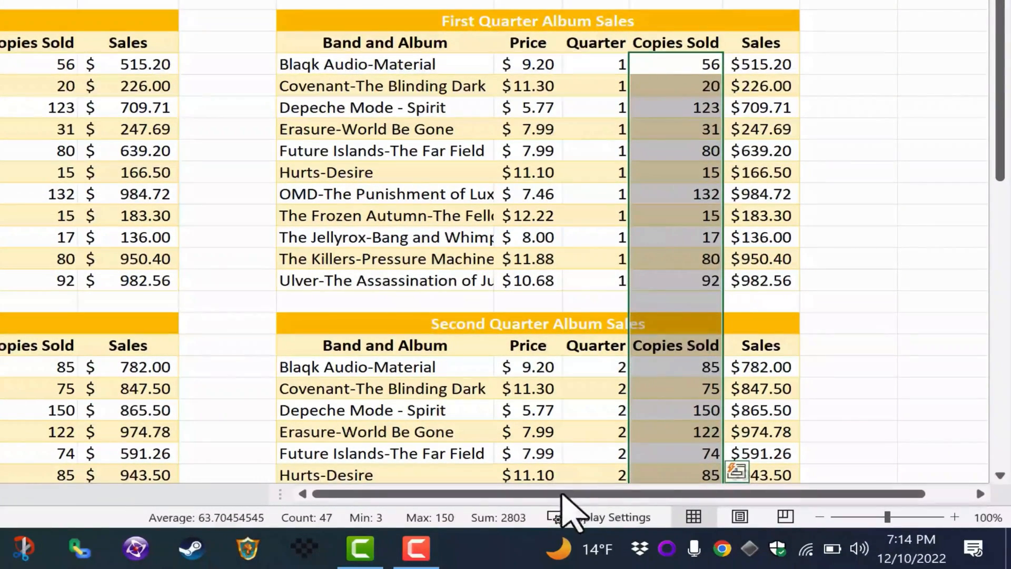
{"action": "mouse_move", "coordinate": [539, 529]}
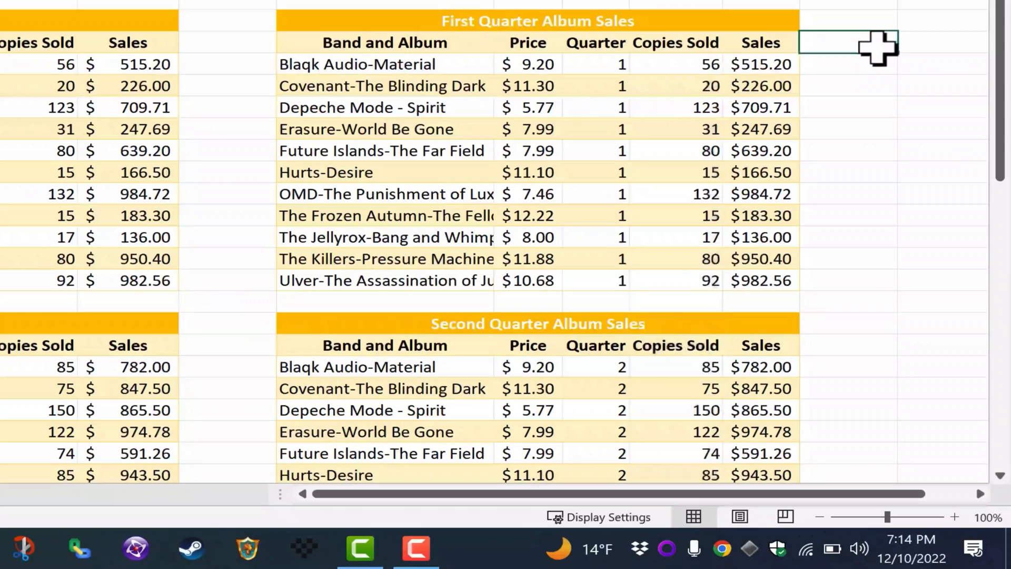
{"action": "type", "text": "=max("}
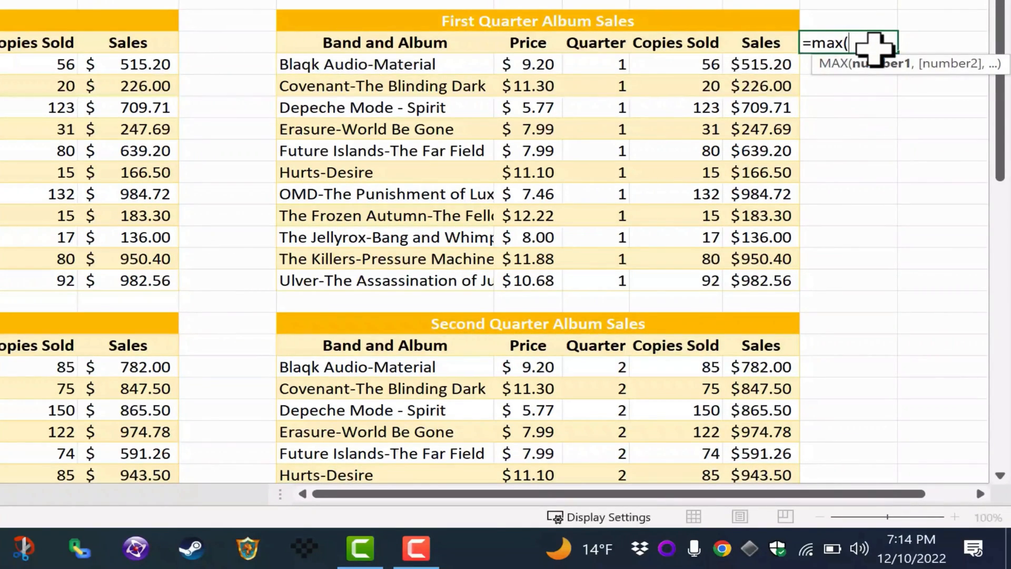
{"action": "mouse_move", "coordinate": [877, 49]}
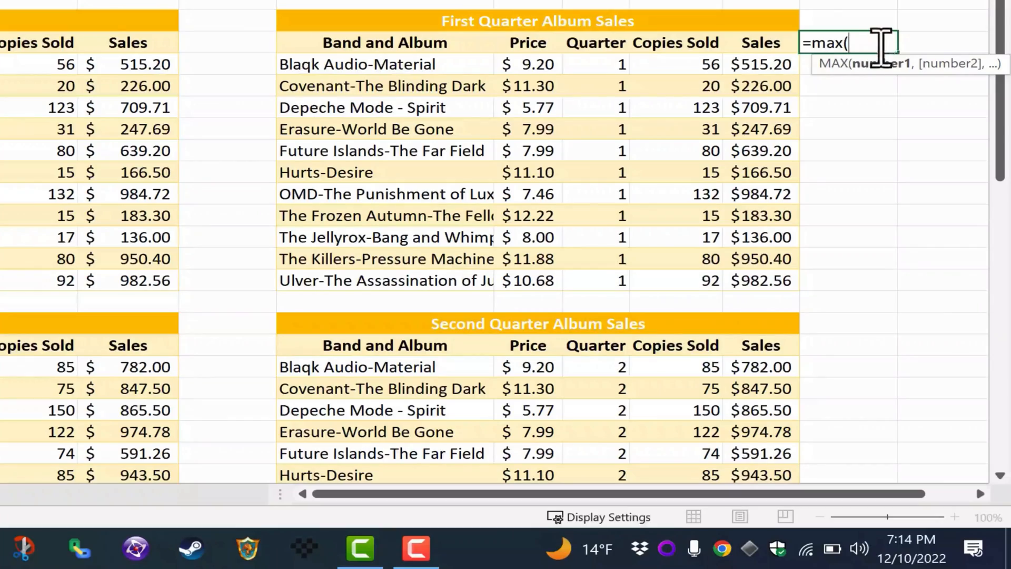
{"action": "left_click", "coordinate": [675, 64]}
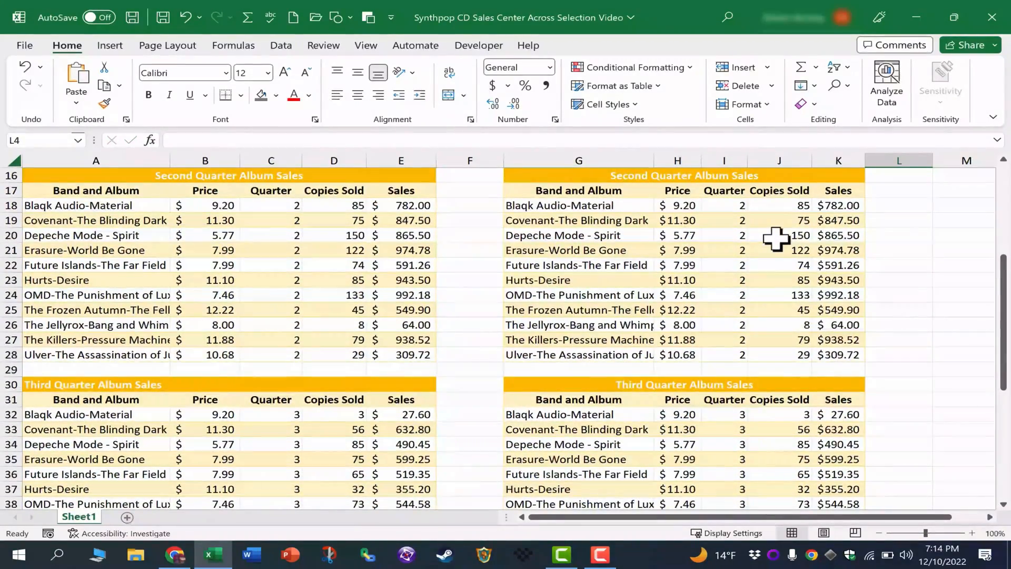
Enter a MAX formula over all of column J in L3, returning 150.
{"action": "left_click", "coordinate": [780, 235]}
{"action": "type", "text": "="}
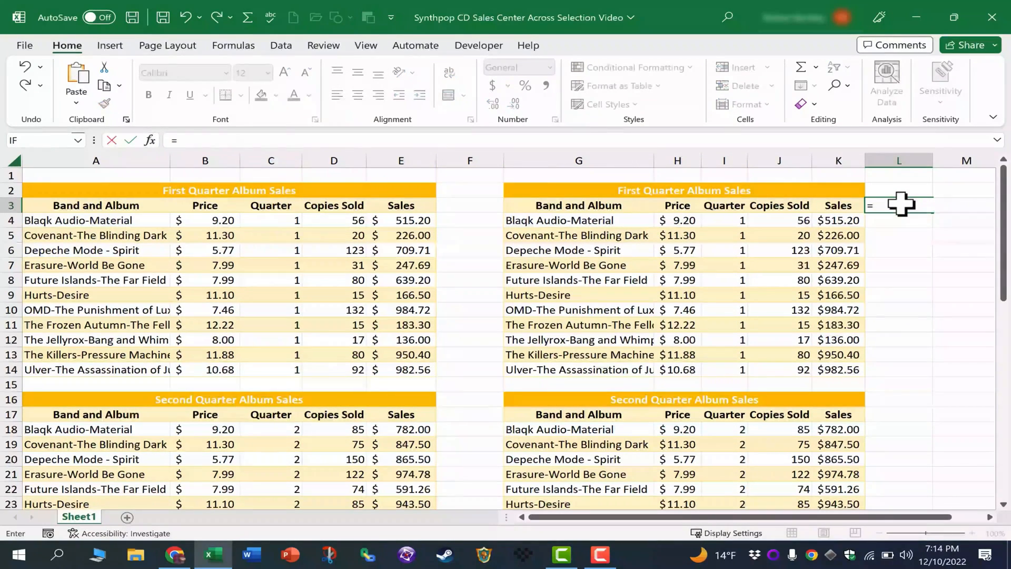
{"action": "type", "text": "max("}
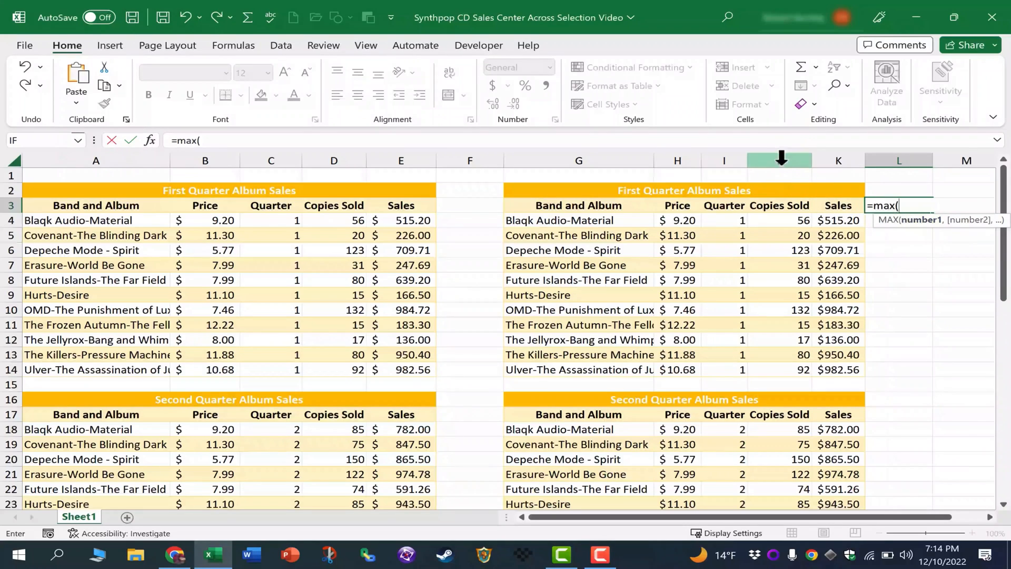
{"action": "left_click", "coordinate": [780, 160]}
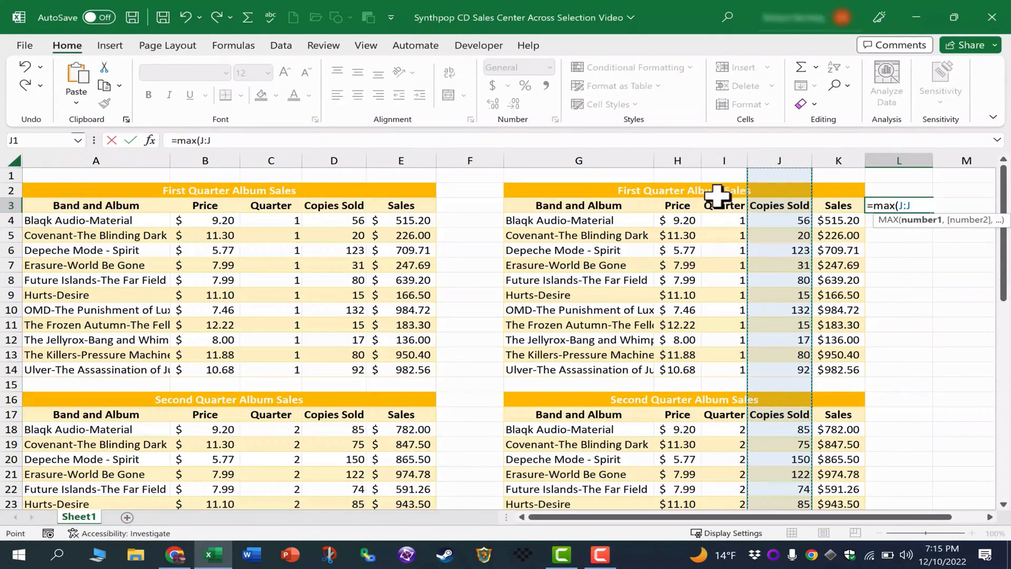
{"action": "mouse_move", "coordinate": [914, 304]}
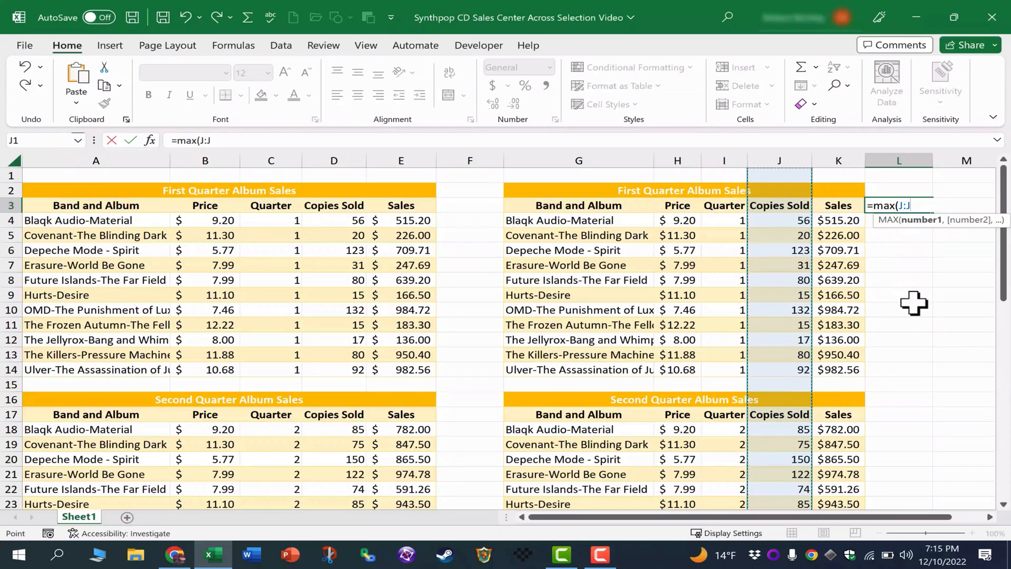
{"action": "key", "text": "enter"}
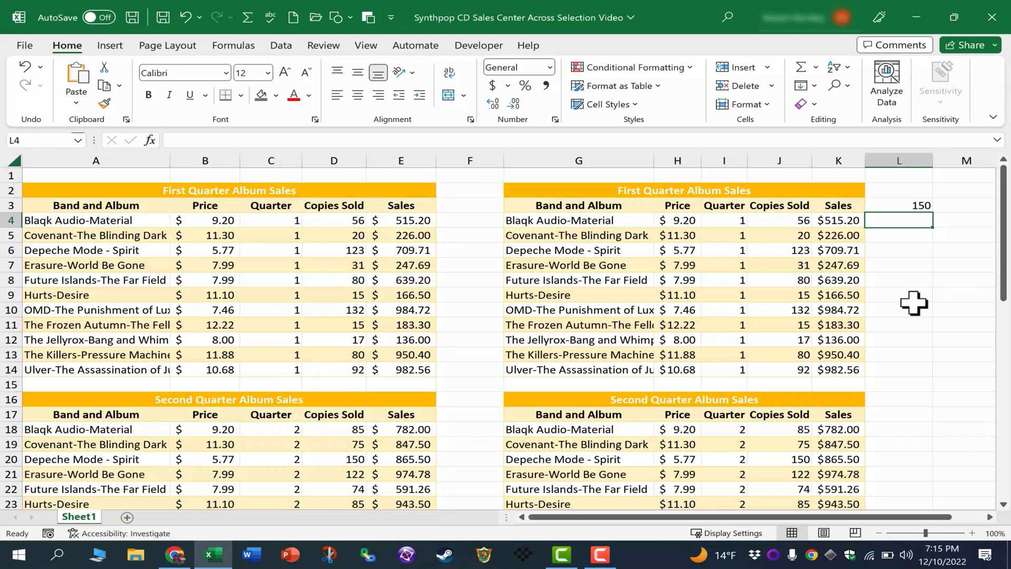
{"action": "mouse_move", "coordinate": [334, 221]}
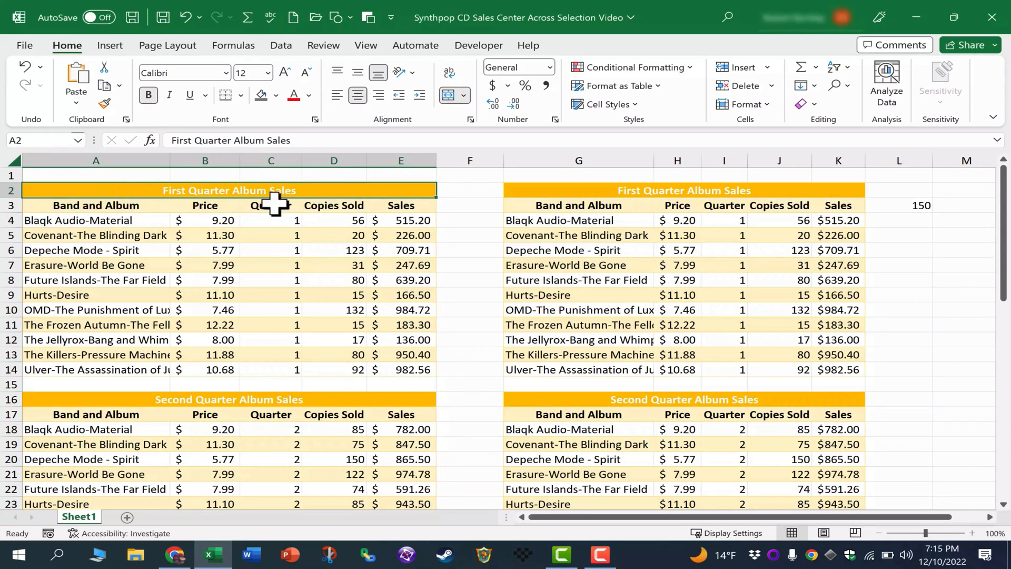
{"action": "mouse_move", "coordinate": [455, 123]}
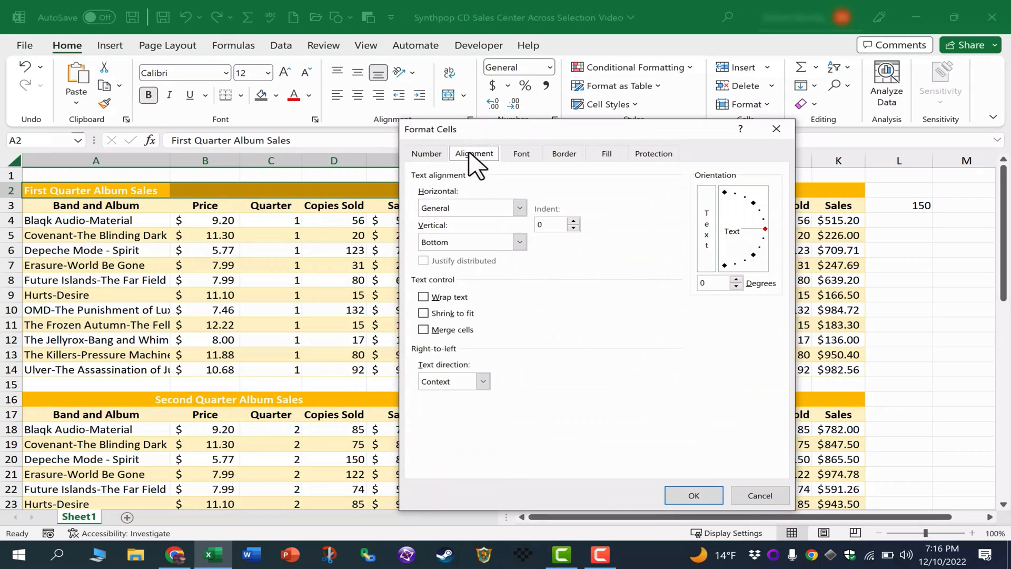
View the Alignment options for the A2 title cell to uncheck Merge cells.
{"action": "left_click", "coordinate": [472, 207]}
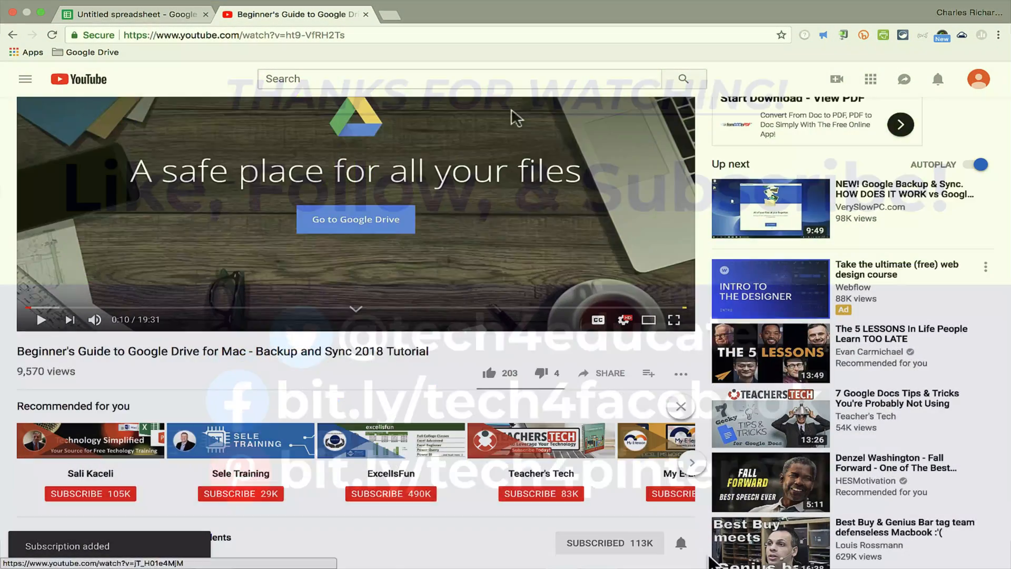
Scroll the YouTube page and select the video player.
{"action": "scroll", "scroll_direction": "down", "scroll_amount": 3}
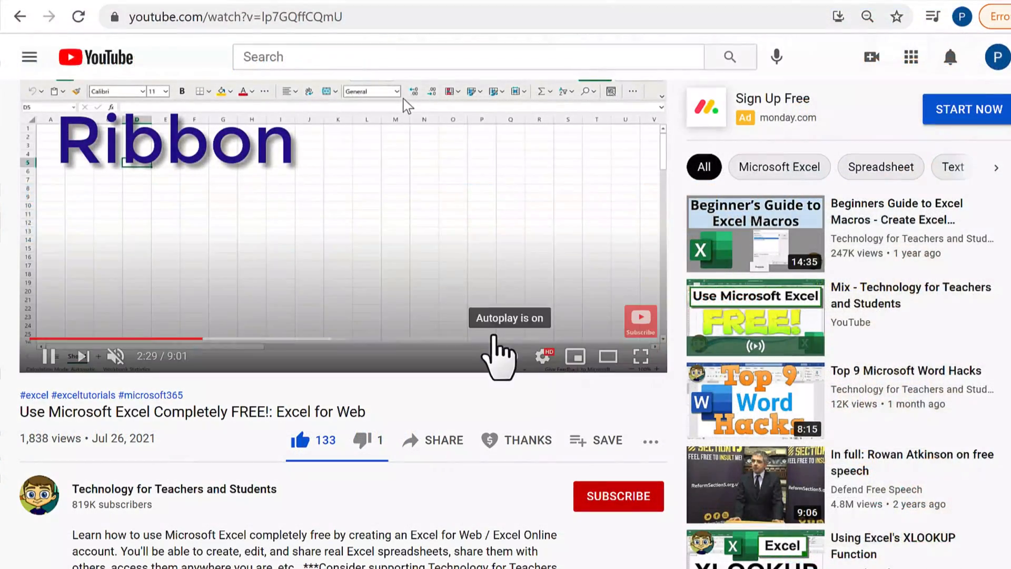
{"action": "left_click", "coordinate": [516, 440]}
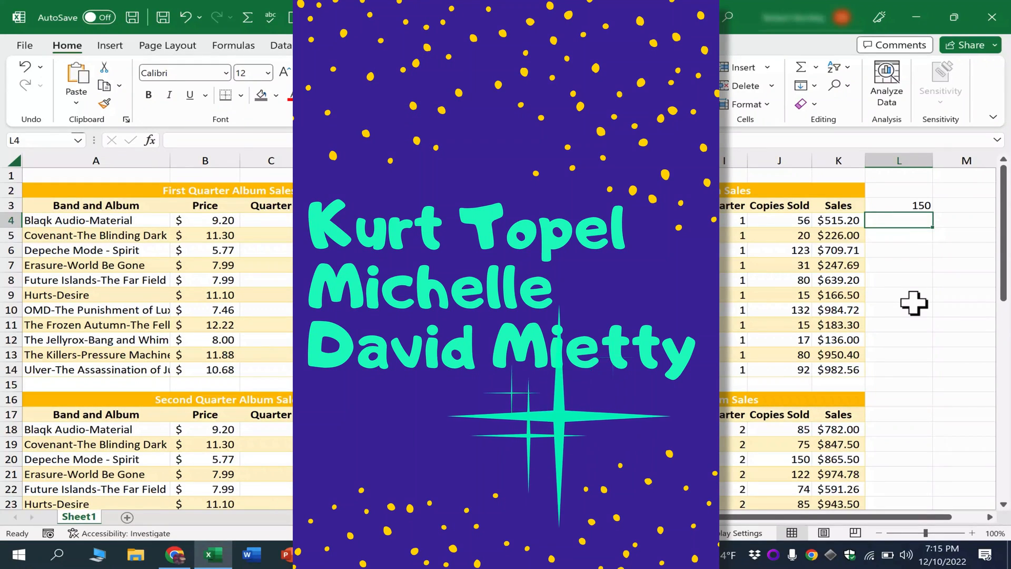
{"action": "left_click", "coordinate": [96, 191]}
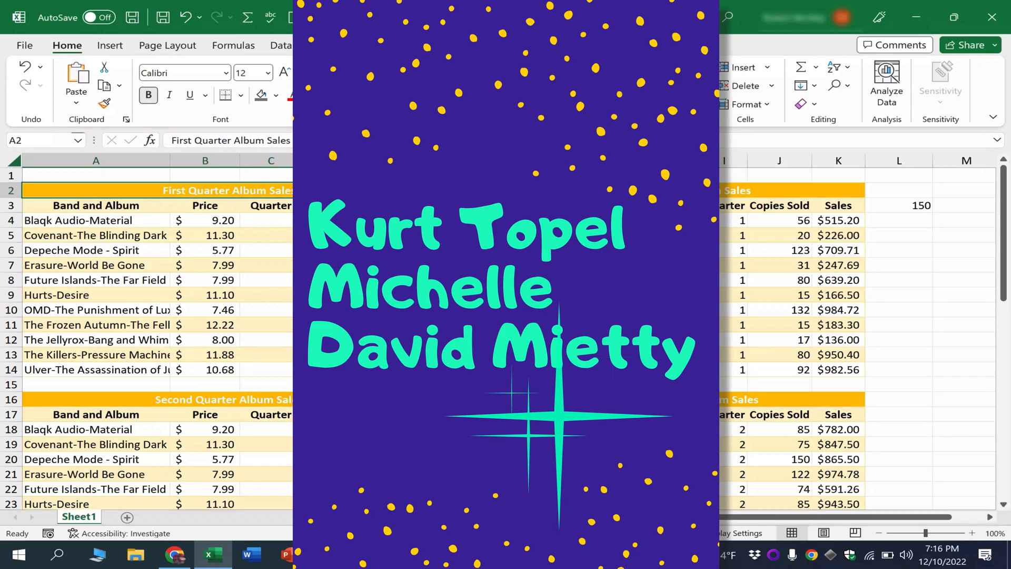
{"action": "left_click", "coordinate": [96, 190]}
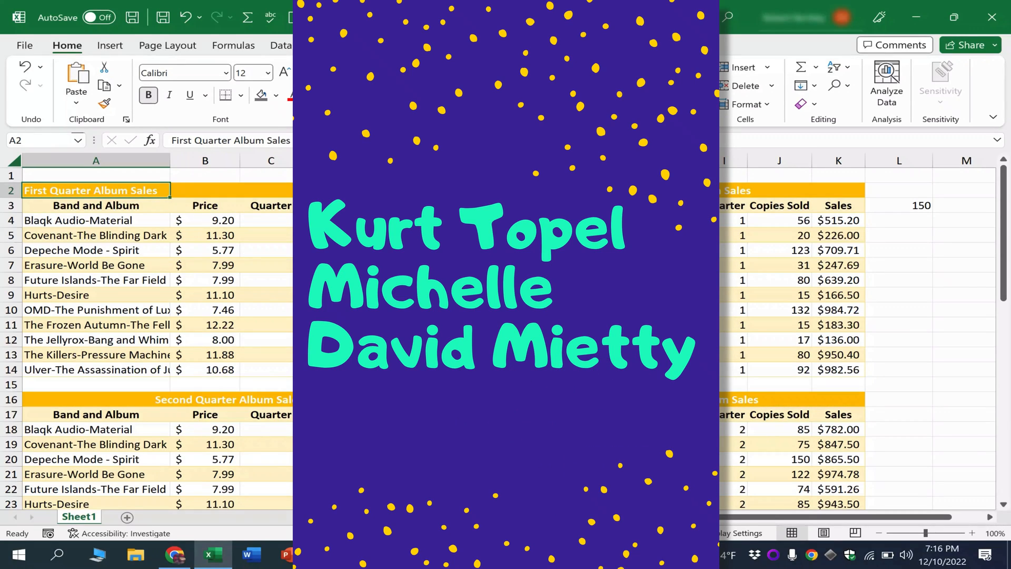
{"action": "left_click", "coordinate": [899, 221]}
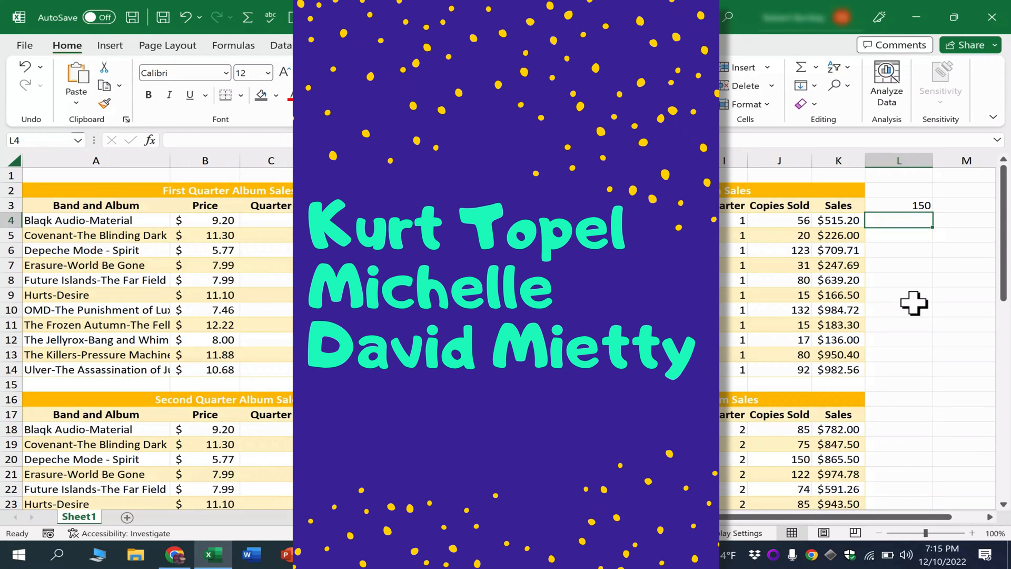